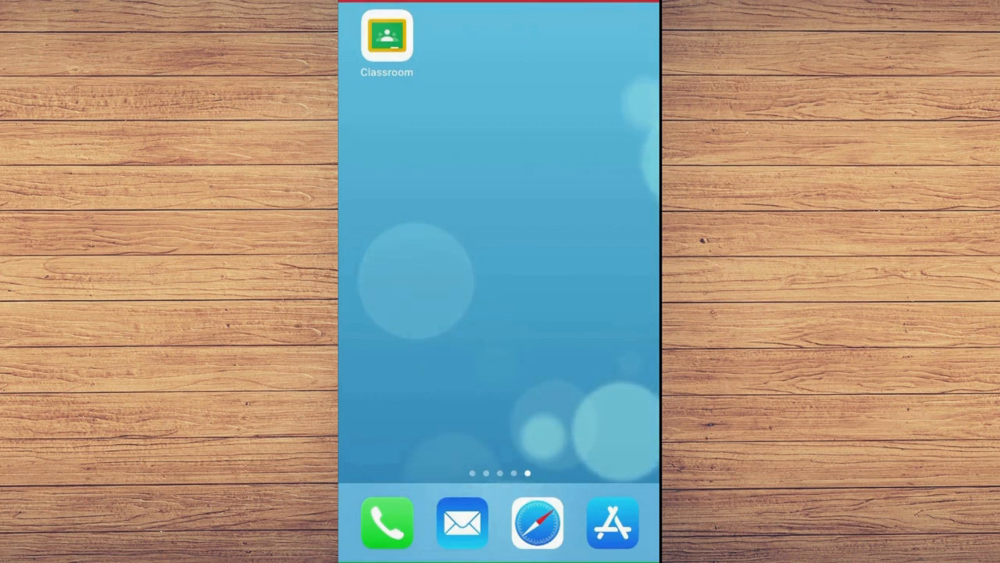
Reach the Mathematics class's Classwork page in Google Classroom.
click(388, 37)
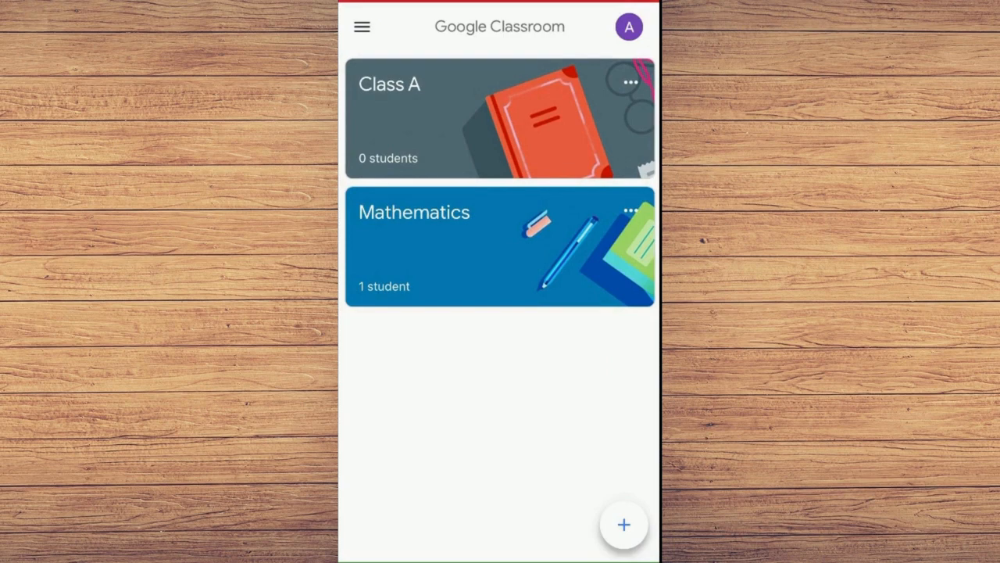
click(500, 242)
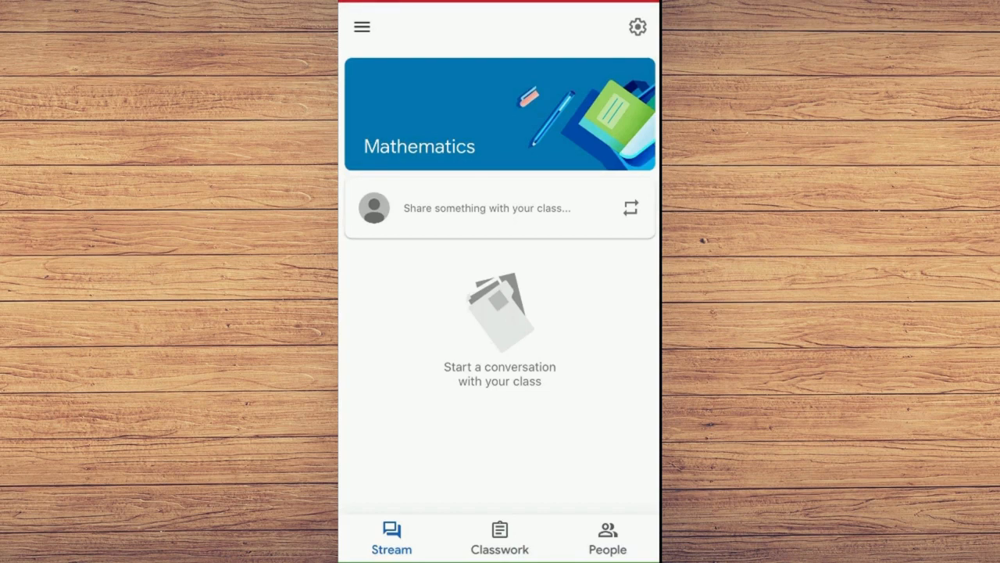
click(500, 554)
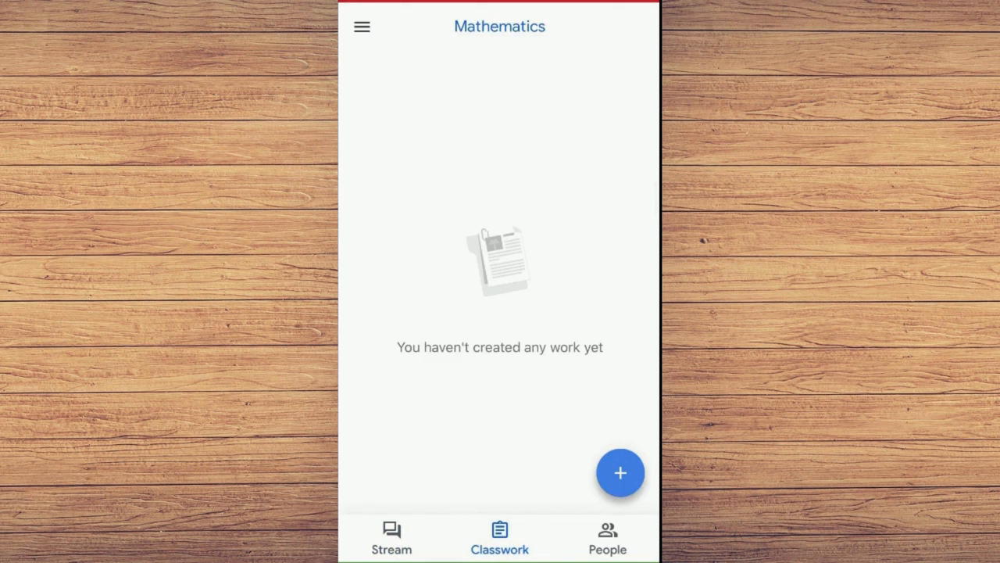
Create a new assignment titled 'Class Test'.
click(619, 472)
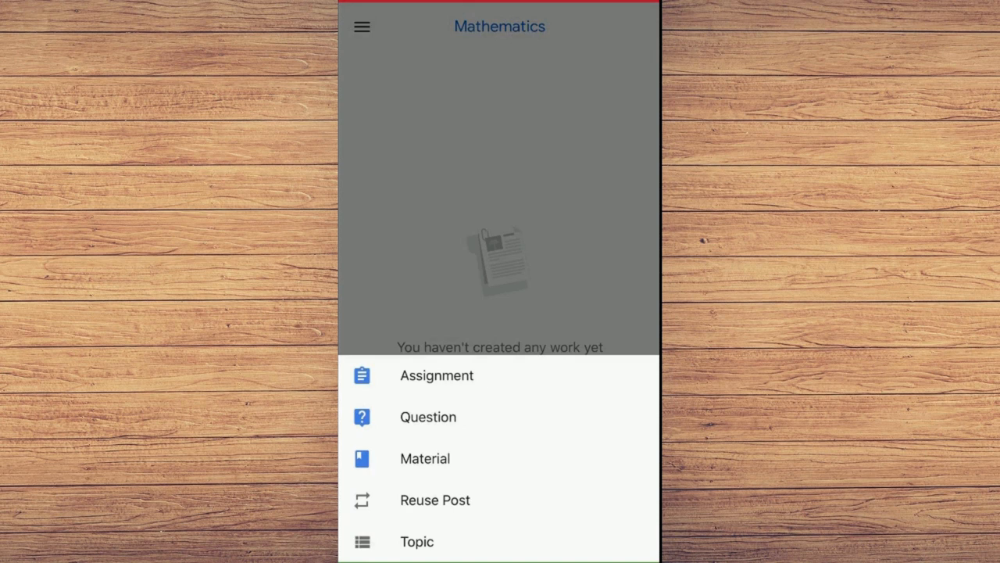
click(436, 375)
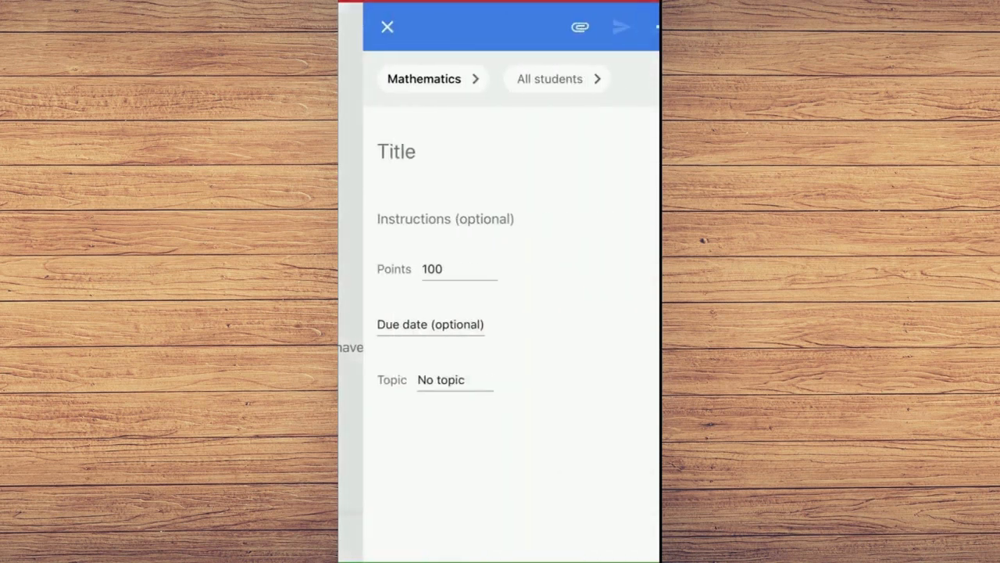
click(397, 151)
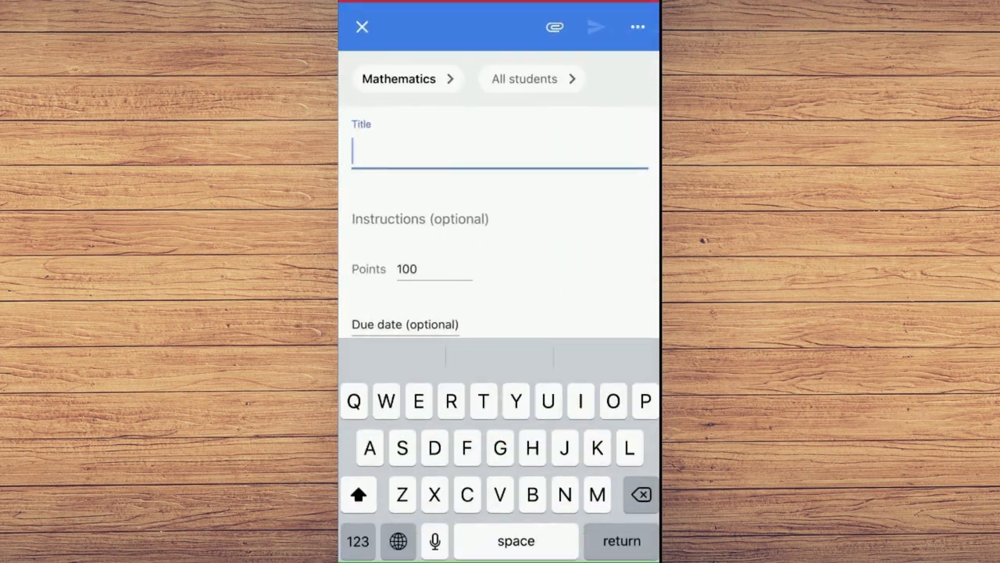
text(Class)
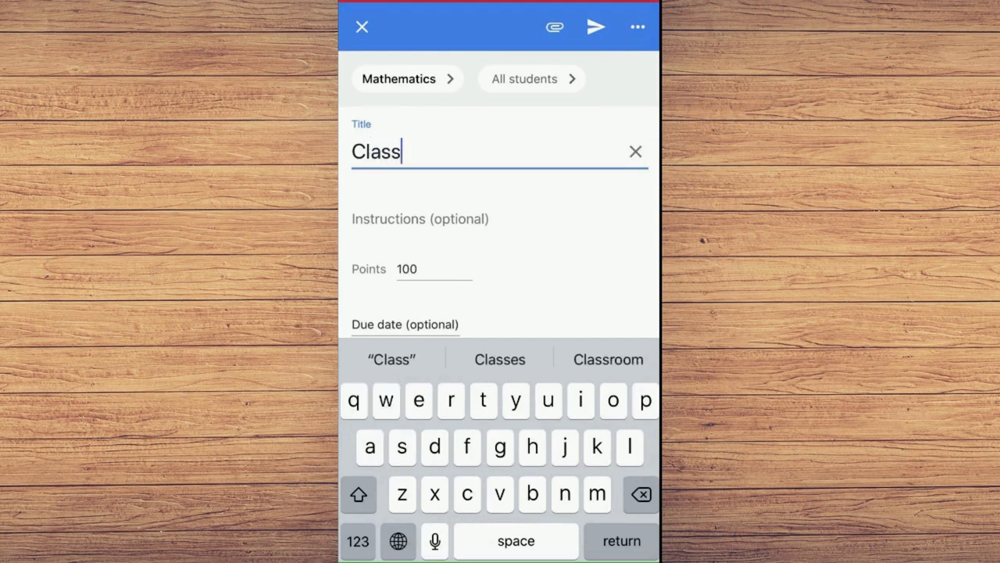
text(Test)
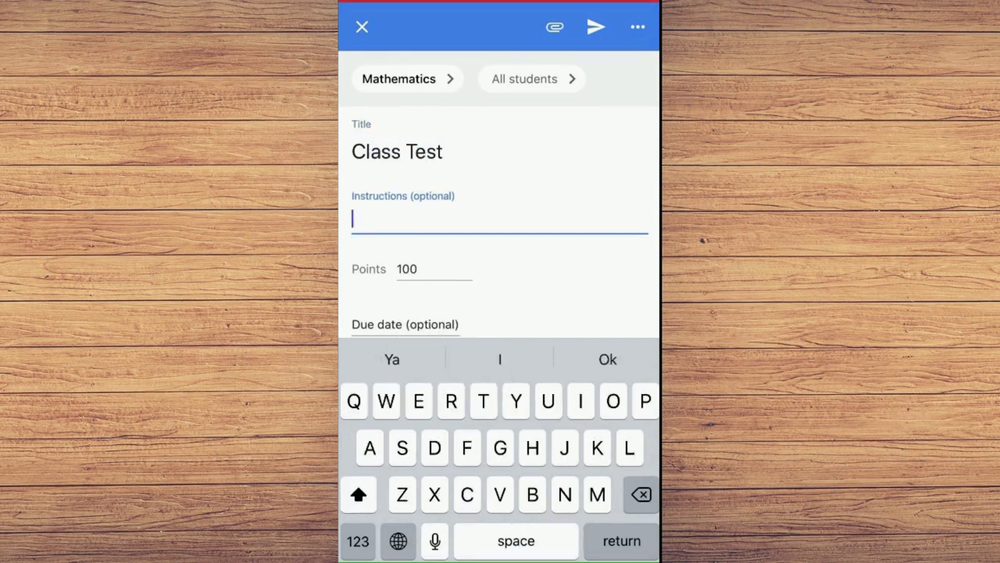
Add the instructions 'Answer all Questions' and set the assignment to 100 points.
text(Answer a)
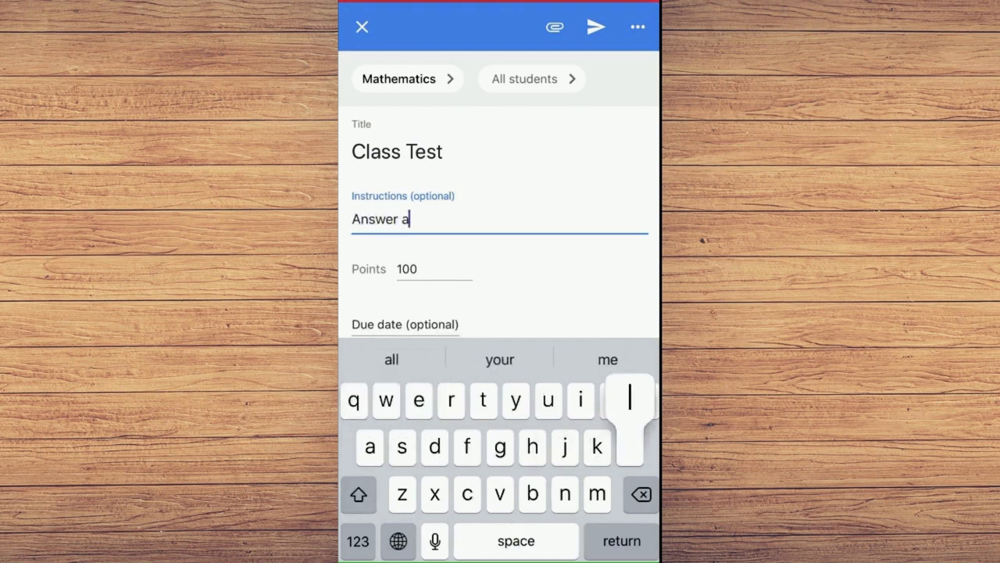
text(ll)
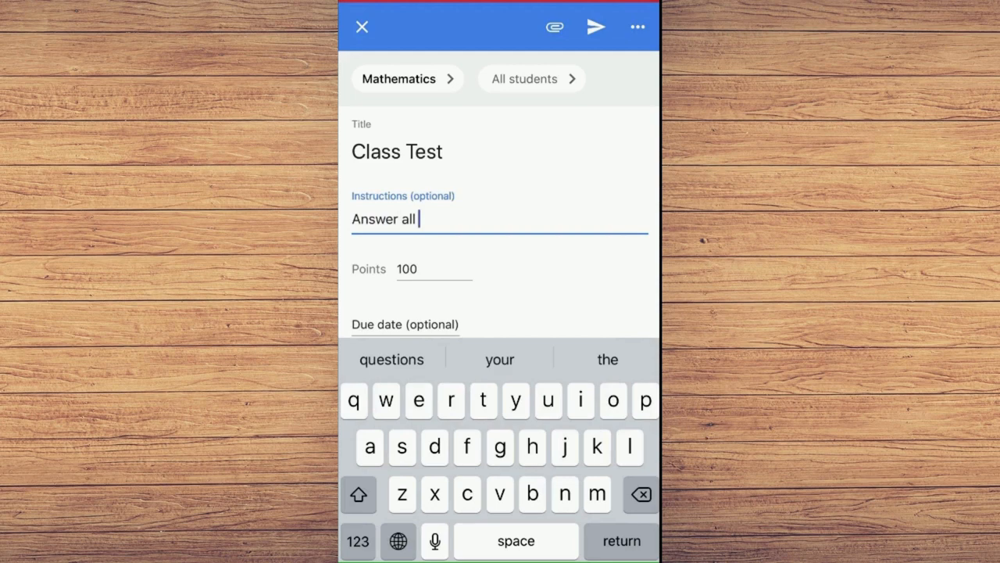
text(Questions)
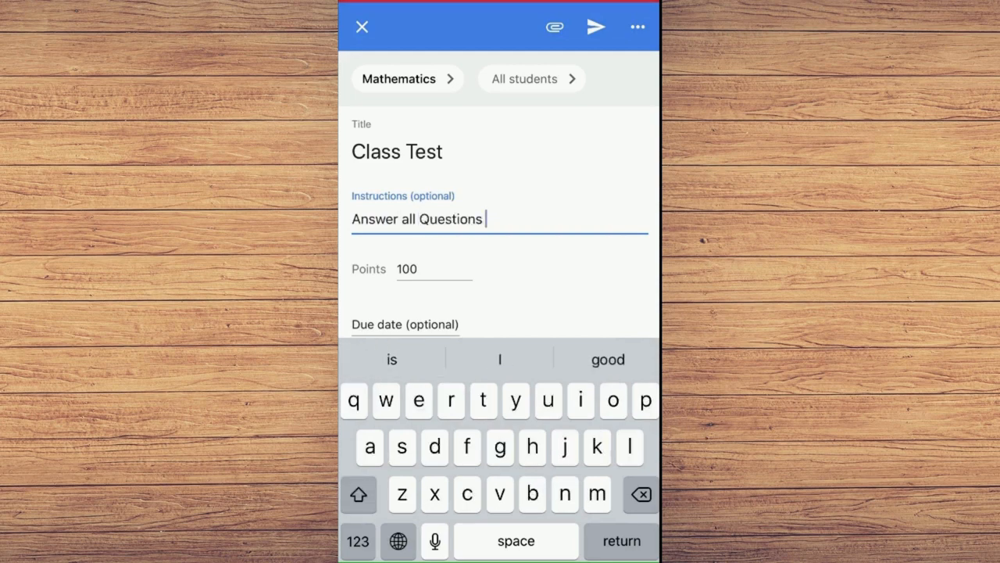
click(408, 269)
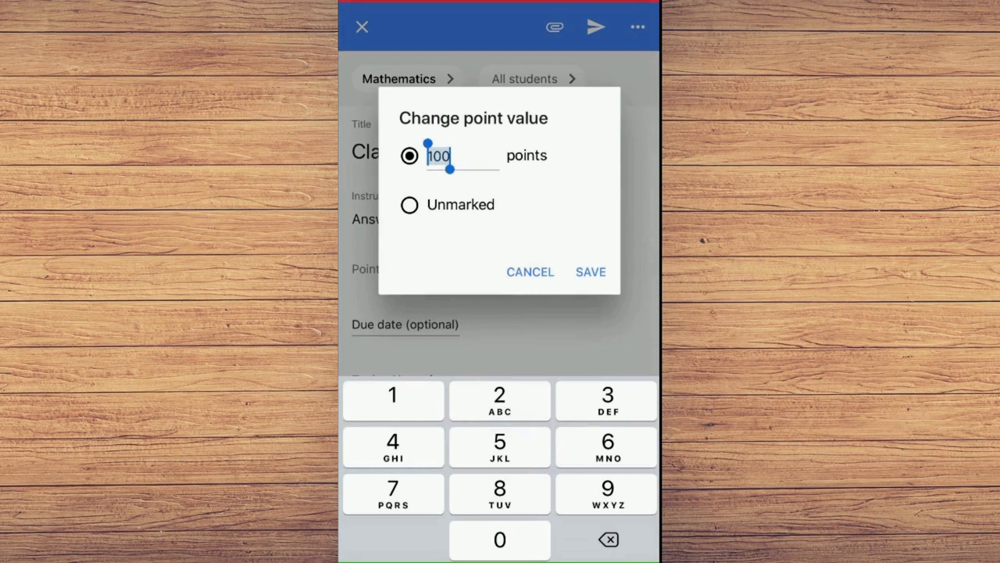
click(591, 272)
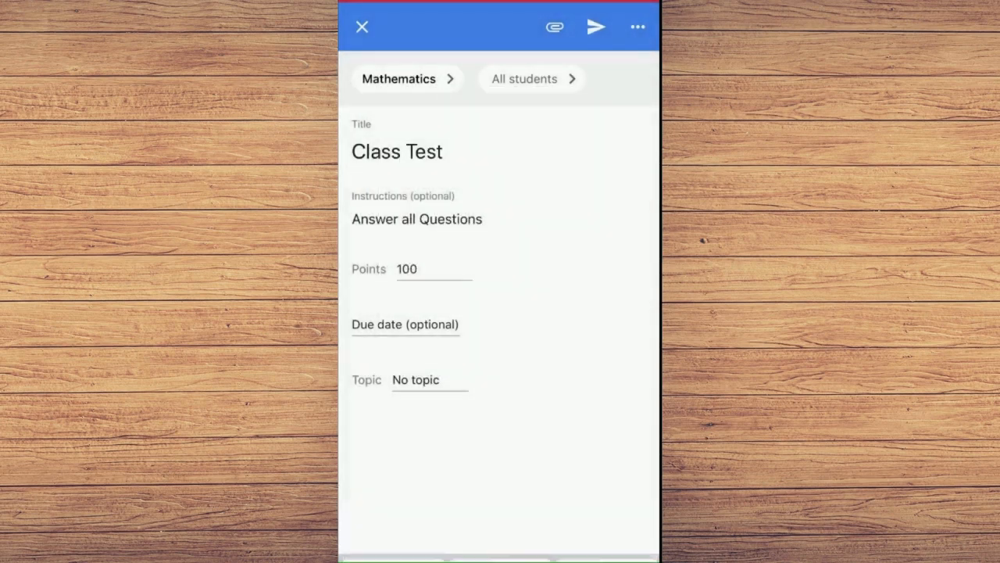
Make the assignment due Wed, 26 Aug at 4:30 PM and go to choose a topic.
click(406, 324)
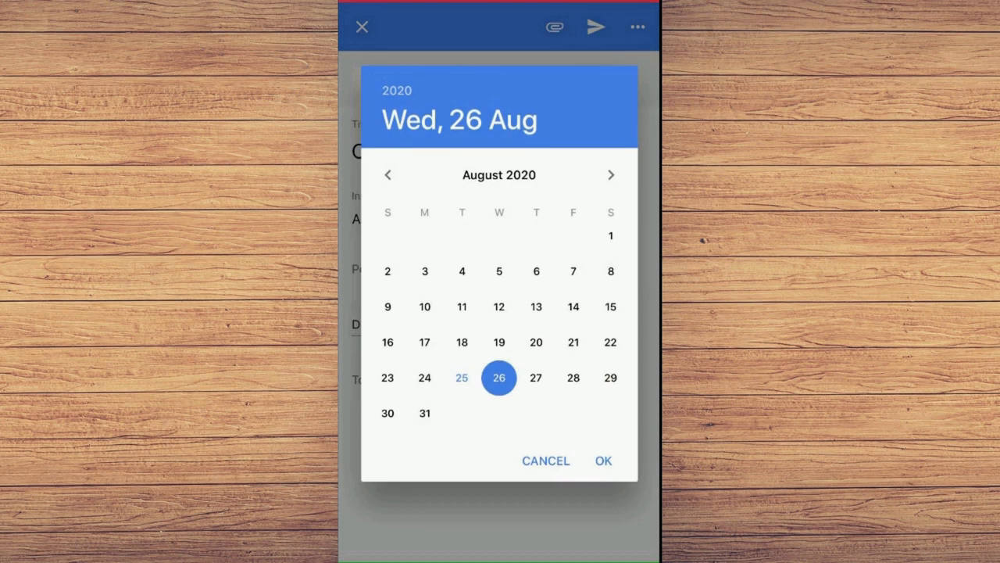
click(603, 460)
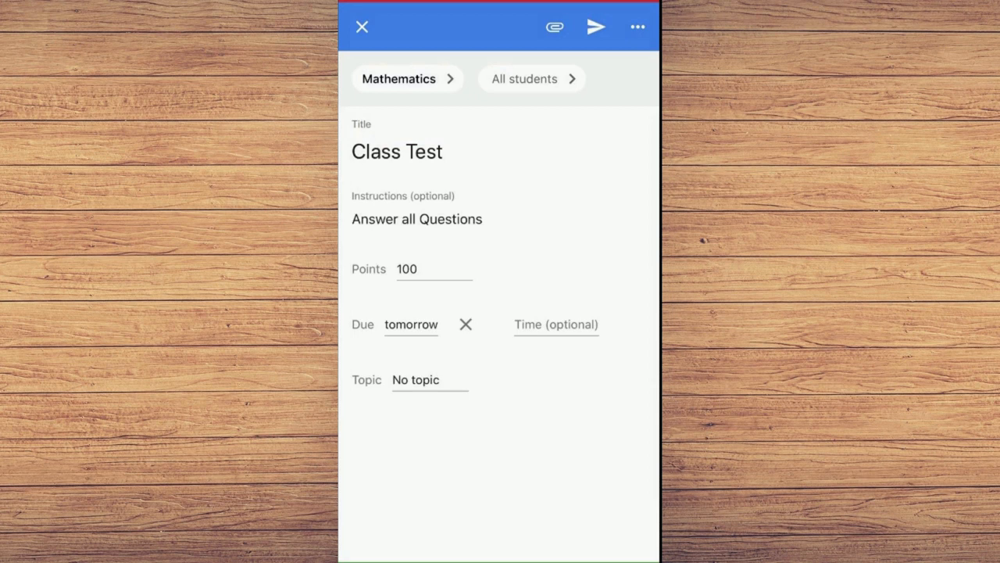
click(557, 323)
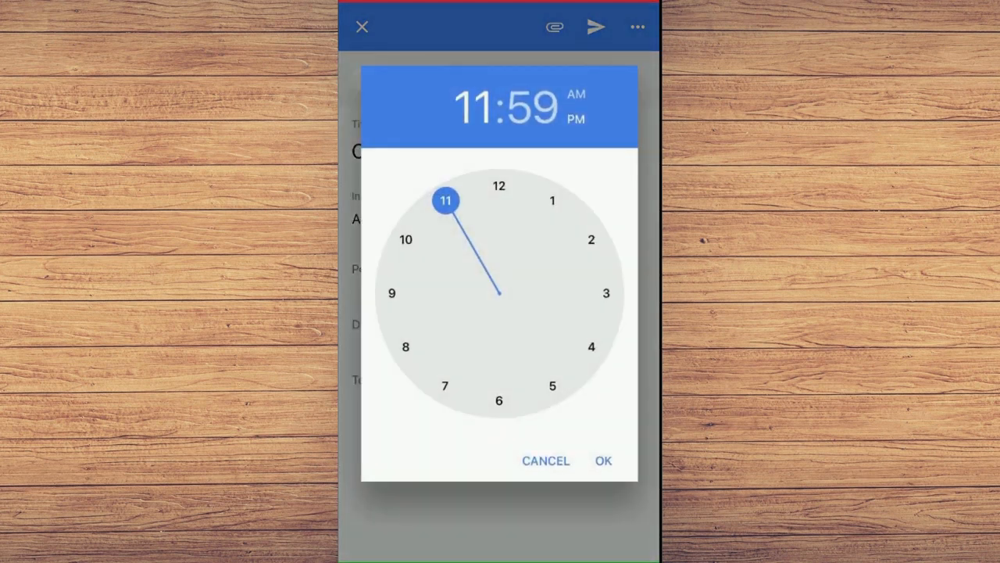
click(601, 320)
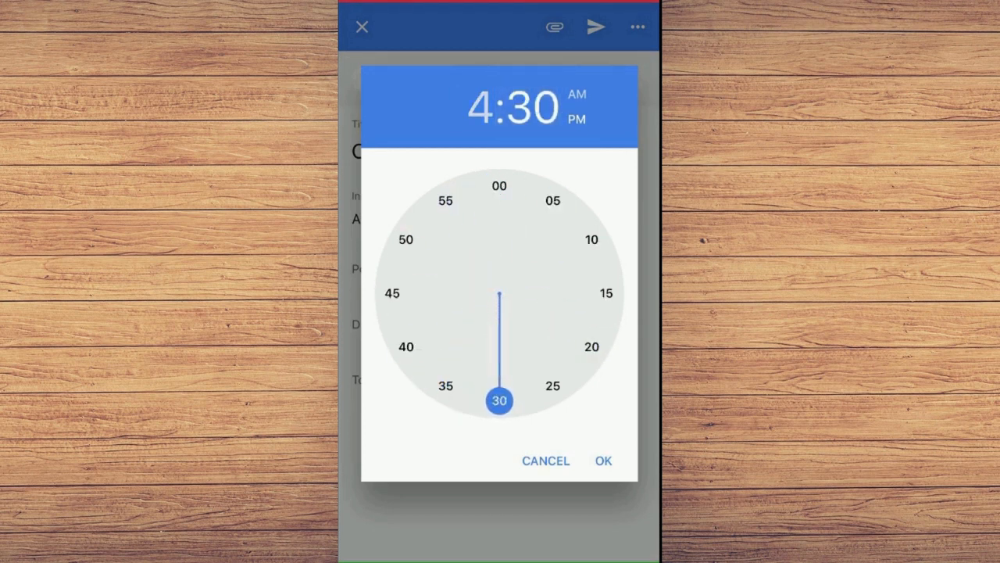
click(603, 459)
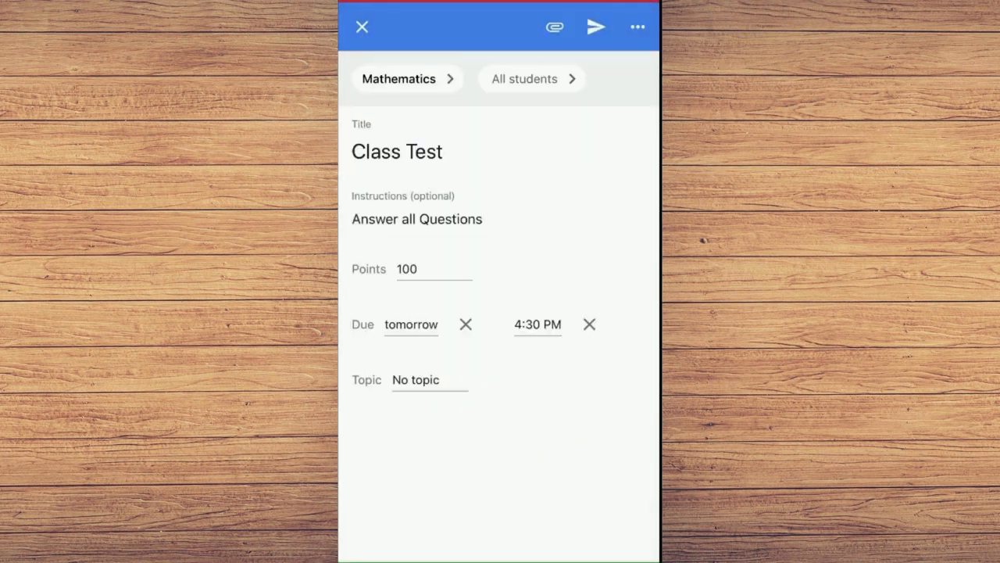
click(416, 380)
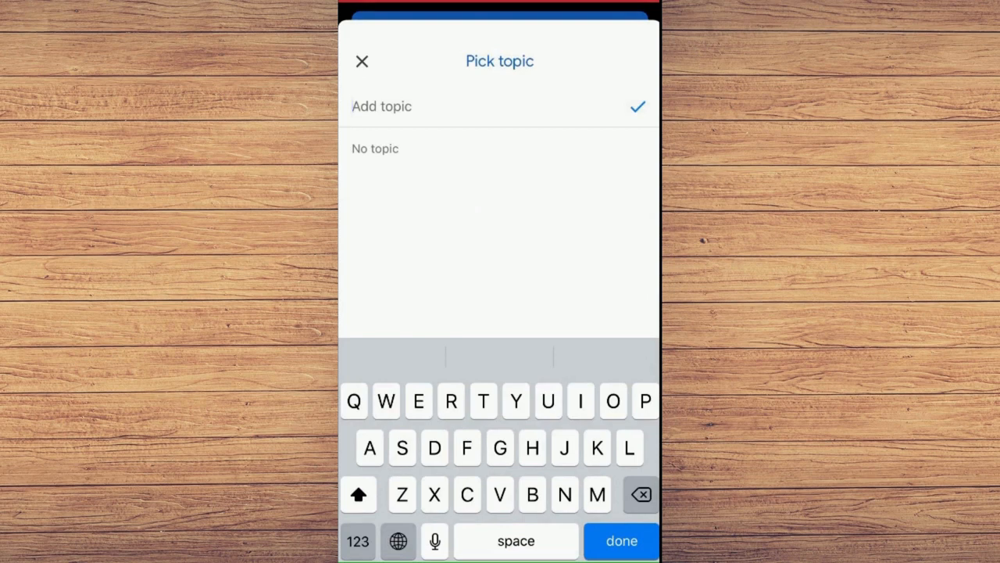
File the assignment under a new topic 'Unit 1' and bring up the draft's more options.
text(Un)
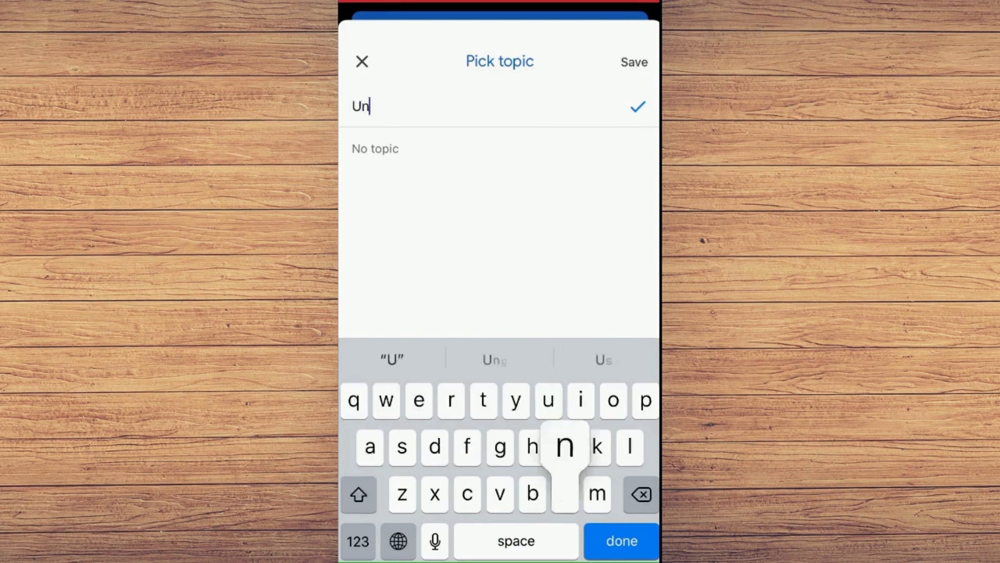
text(it 1)
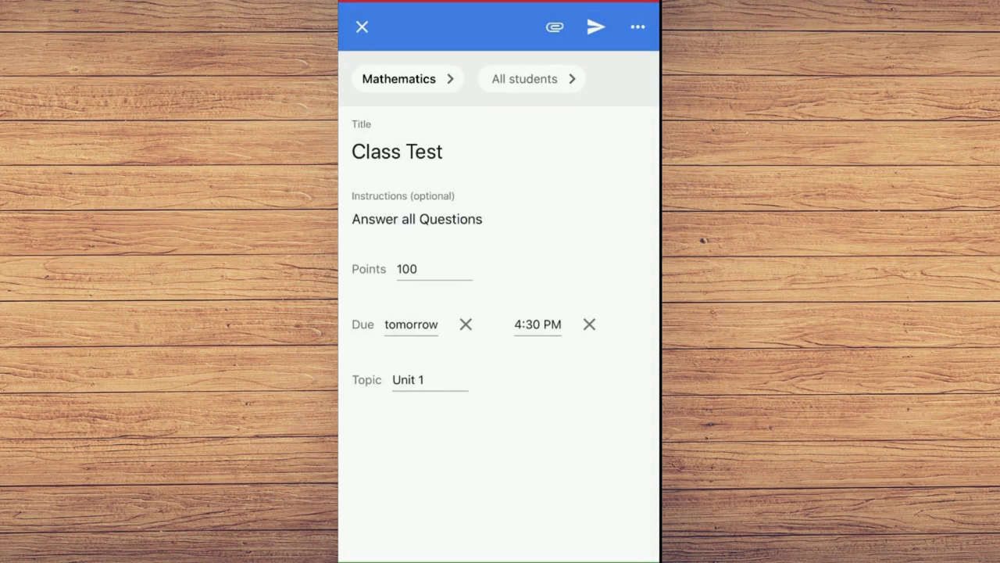
click(634, 26)
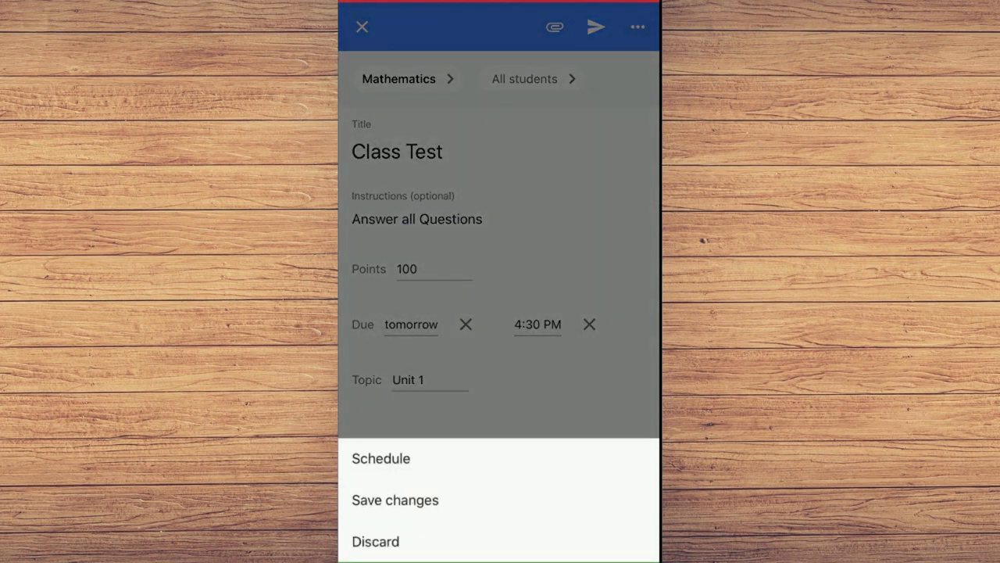
Remove the Wed, 26 Aug 8:00 AM schedule and post the Class Test to students now.
click(380, 458)
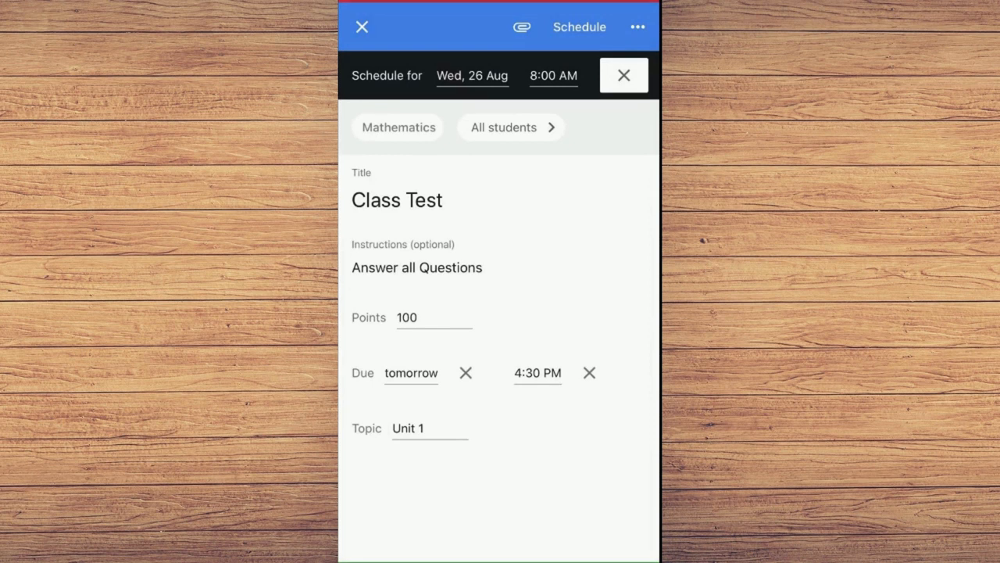
click(623, 75)
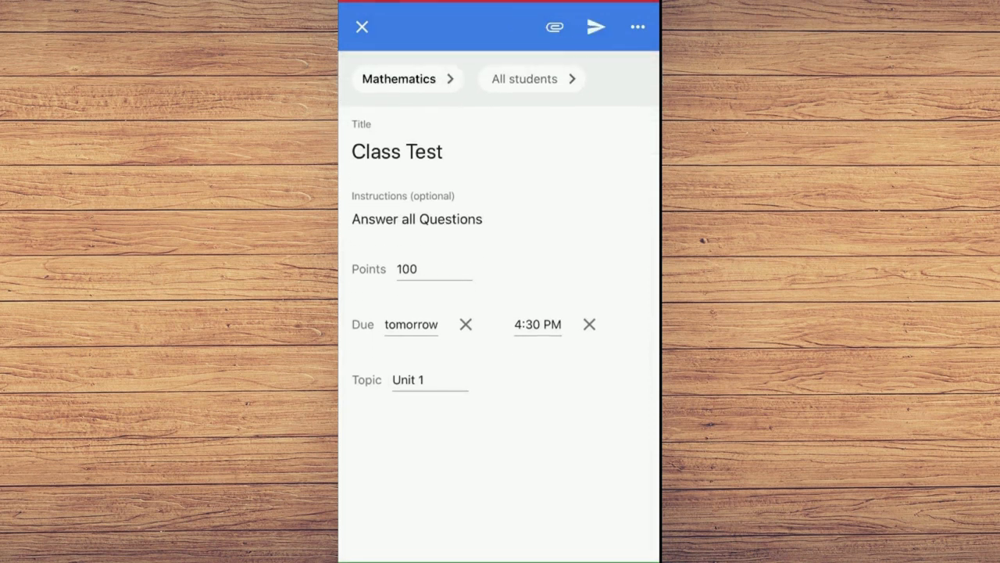
click(553, 26)
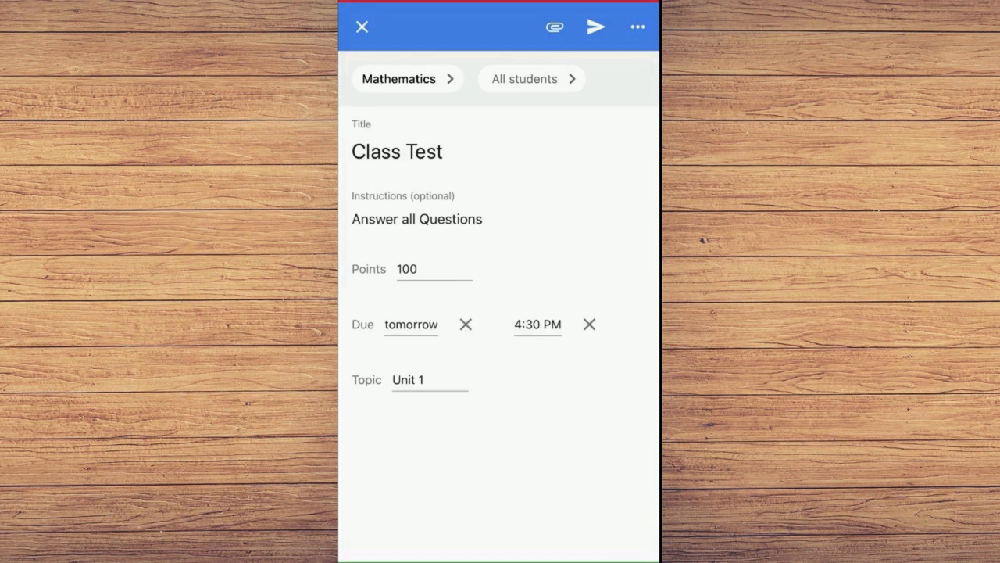
click(594, 27)
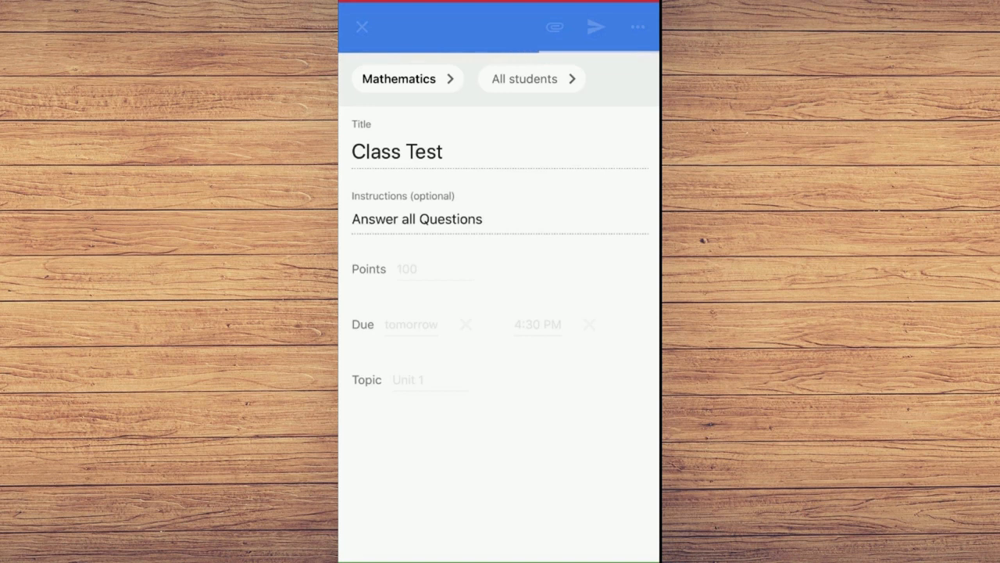
View the posted Class Test and return to its student work list showing one submission.
click(595, 27)
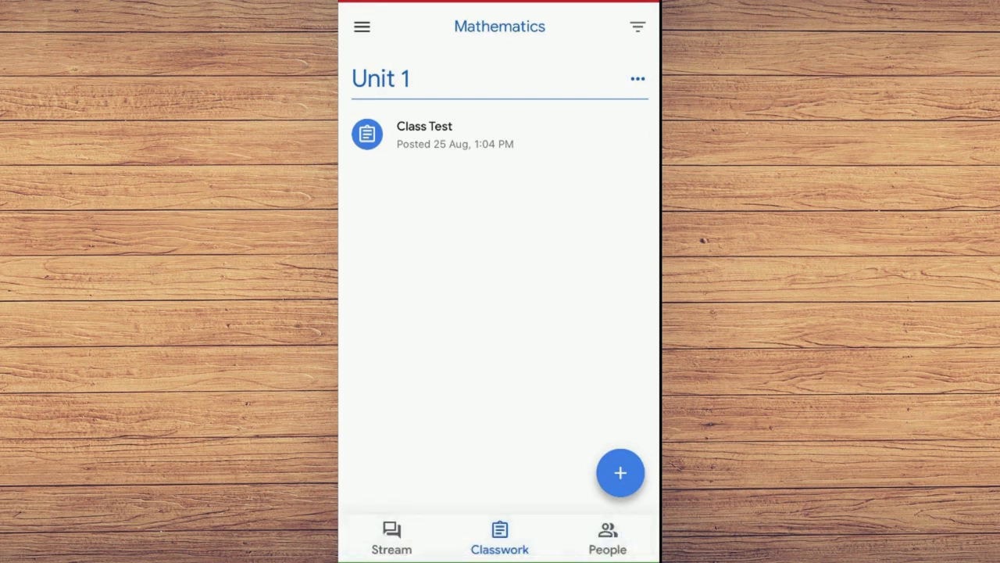
click(425, 135)
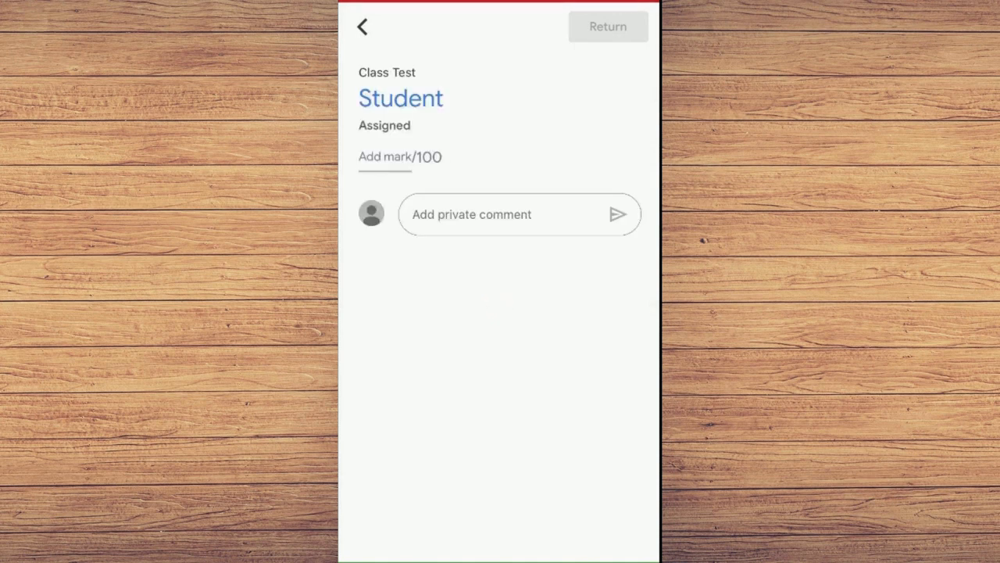
click(366, 25)
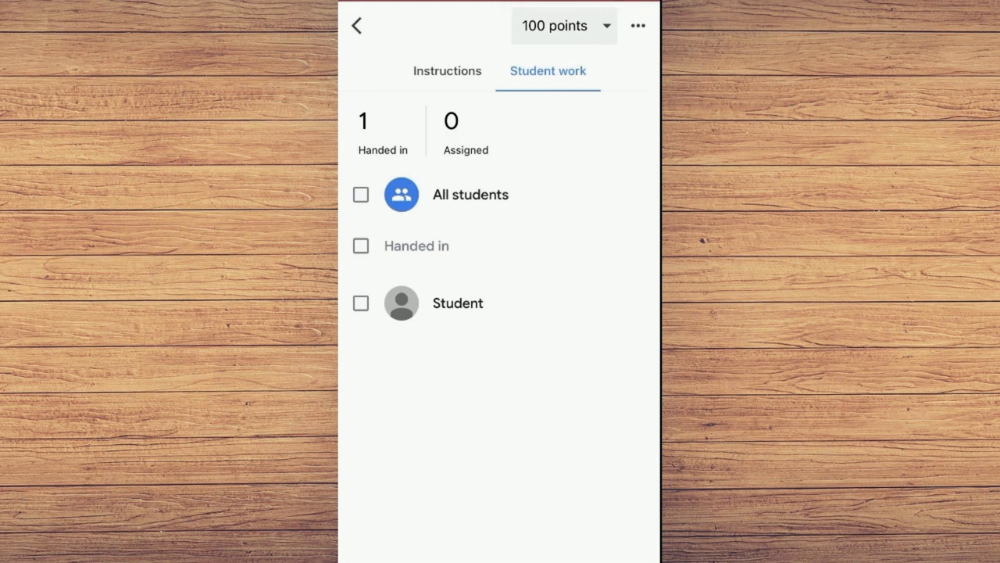
Bring the student's Student A.pdf into annotation mode for marking.
click(458, 303)
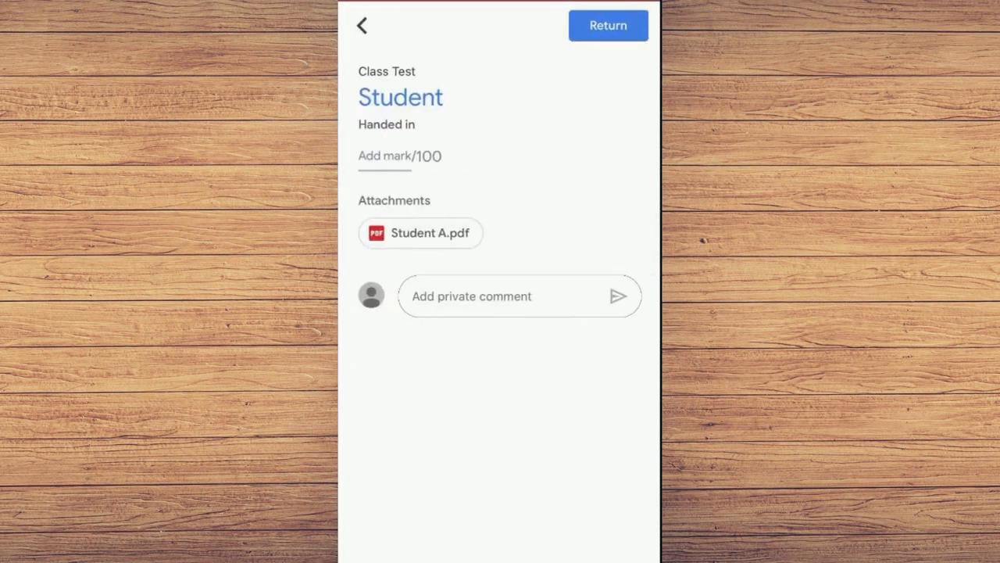
click(419, 233)
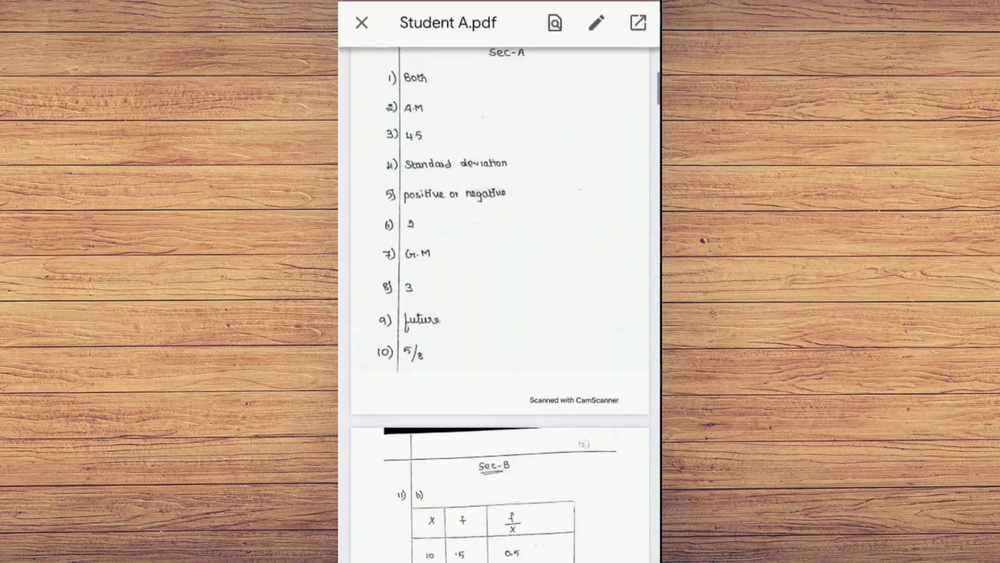
click(594, 22)
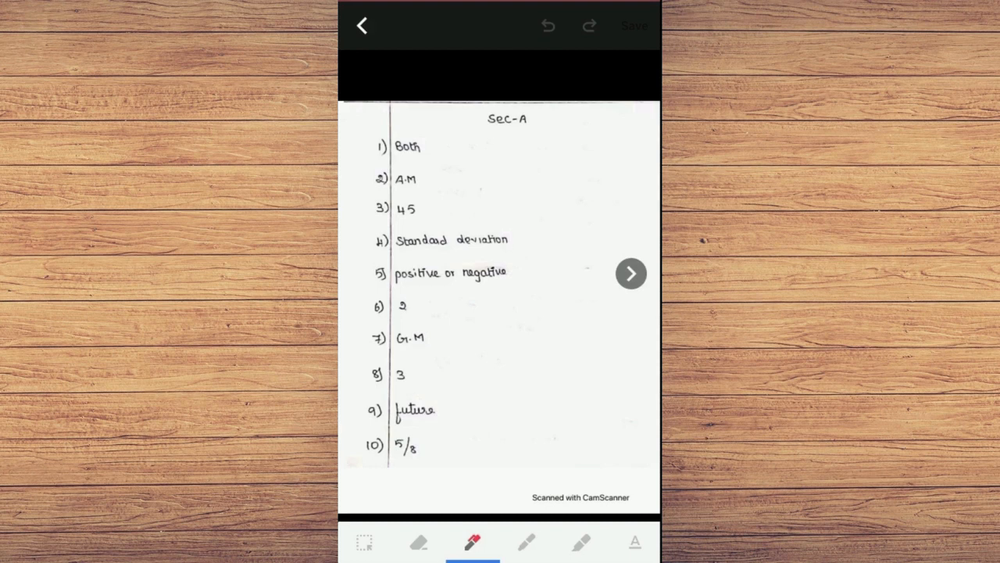
Try the select, eraser, marker and text tools, settling on the red marker.
click(370, 544)
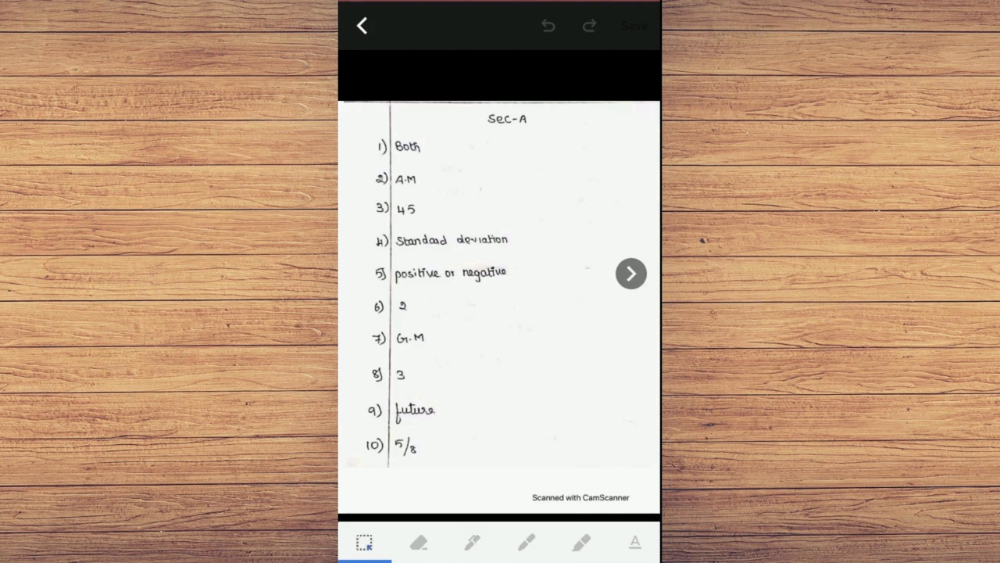
click(369, 543)
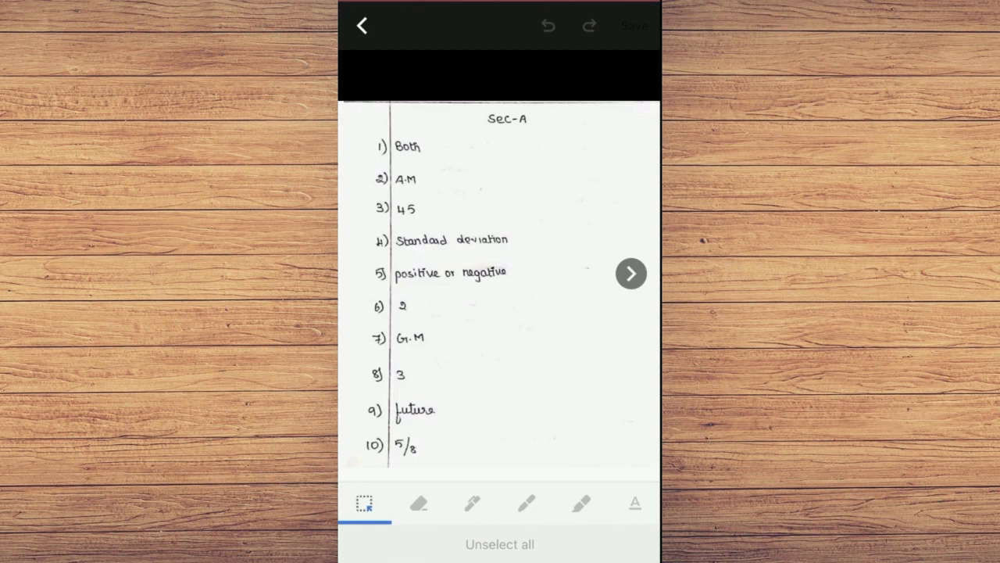
click(419, 505)
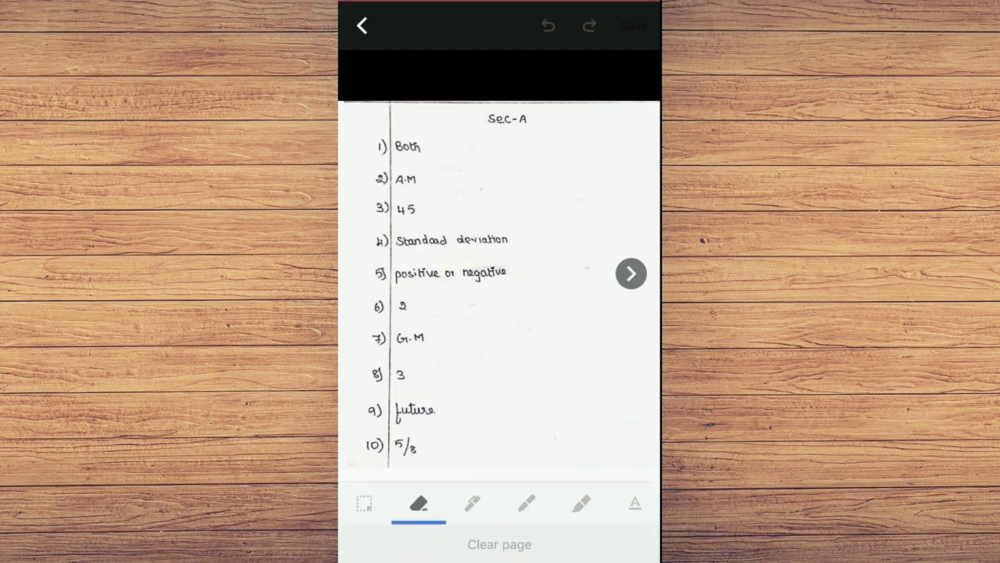
click(472, 505)
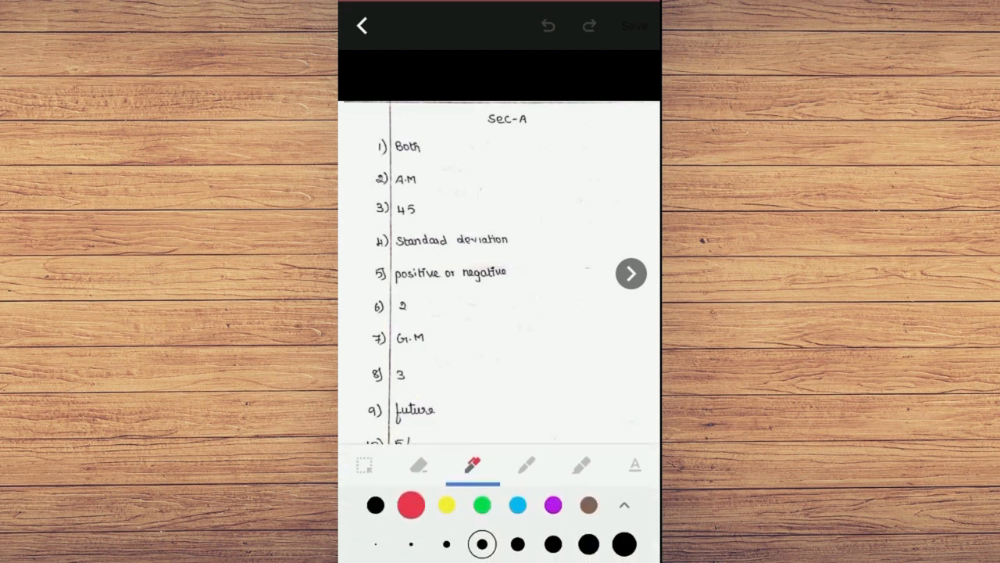
click(623, 503)
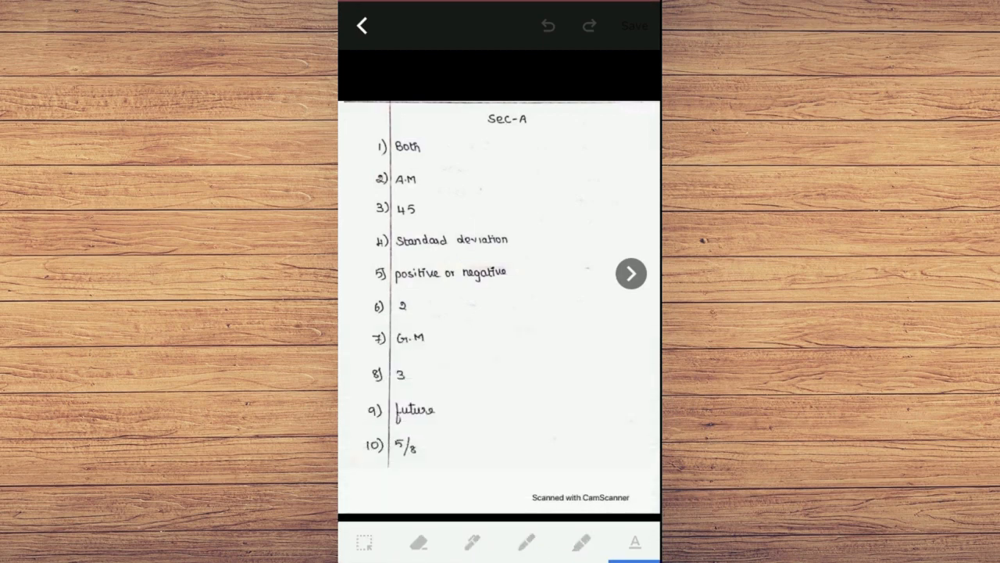
click(472, 544)
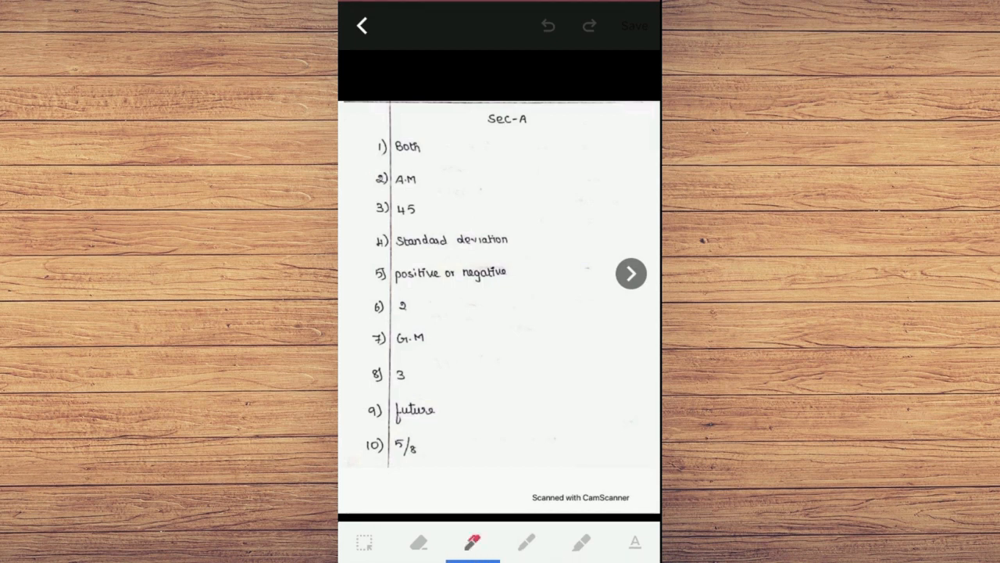
Tick all ten Section A answers in red, write a 9, and move to the next page.
drag(425, 138, 484, 179)
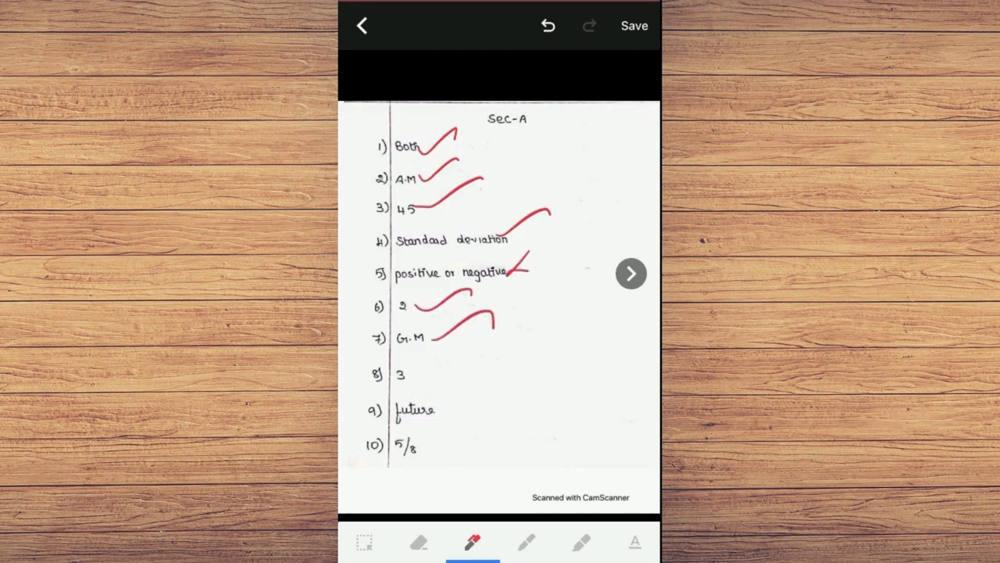
click(419, 541)
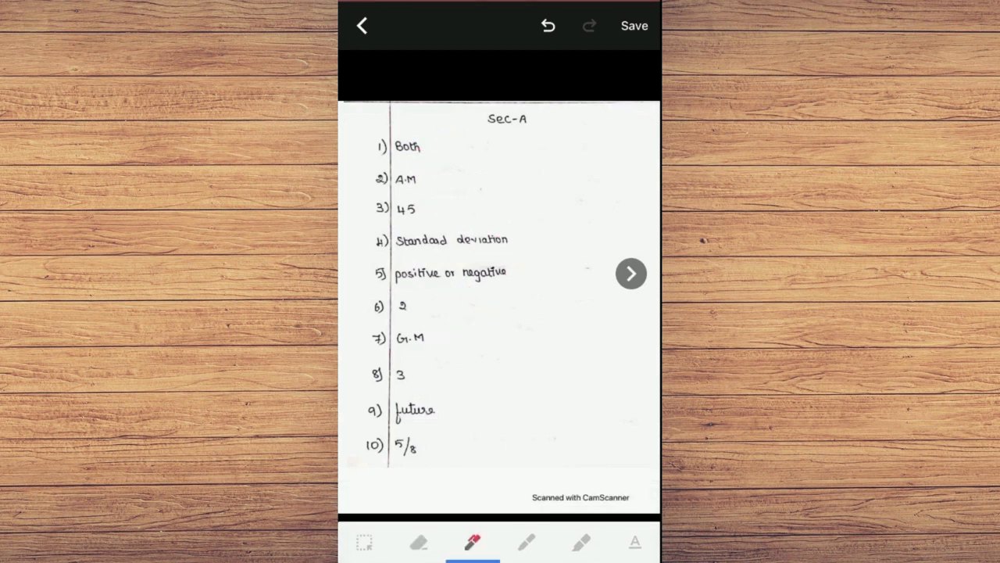
drag(435, 148, 456, 137)
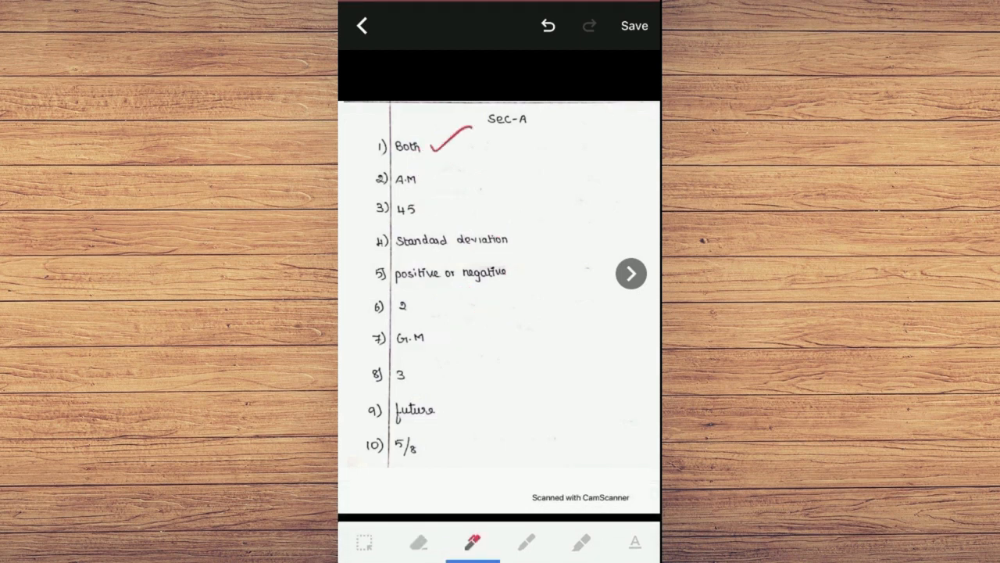
drag(445, 164, 547, 265)
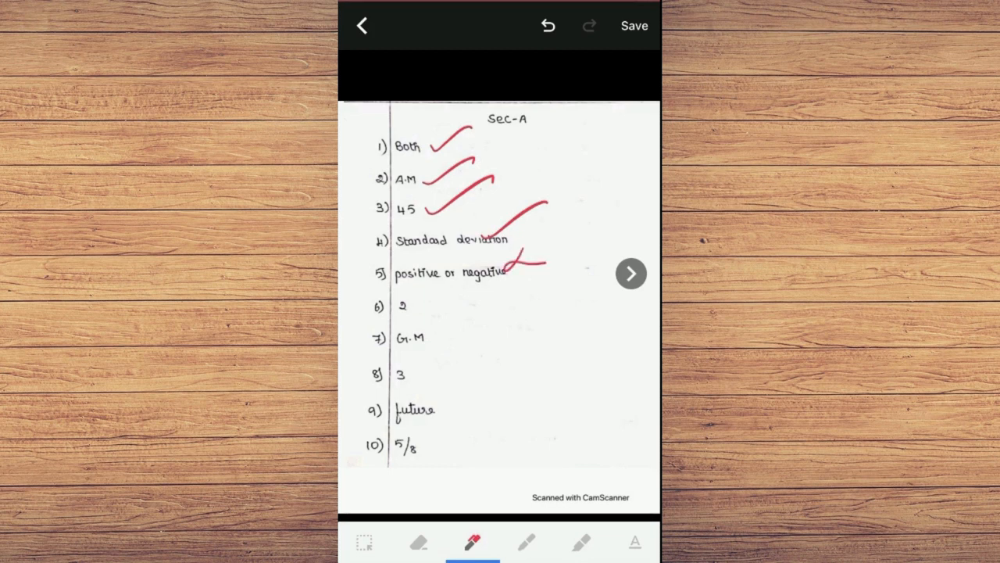
drag(438, 313, 500, 368)
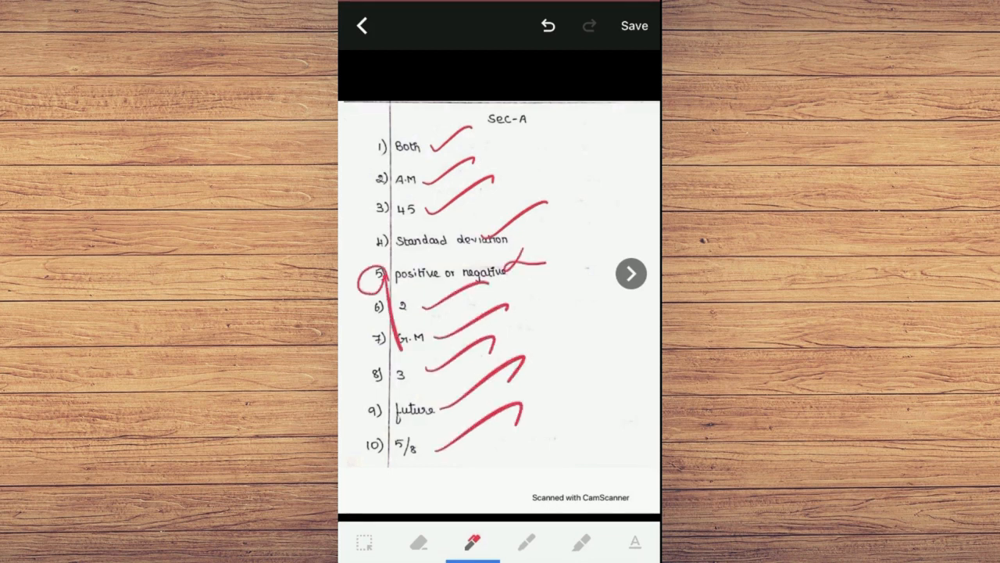
click(632, 272)
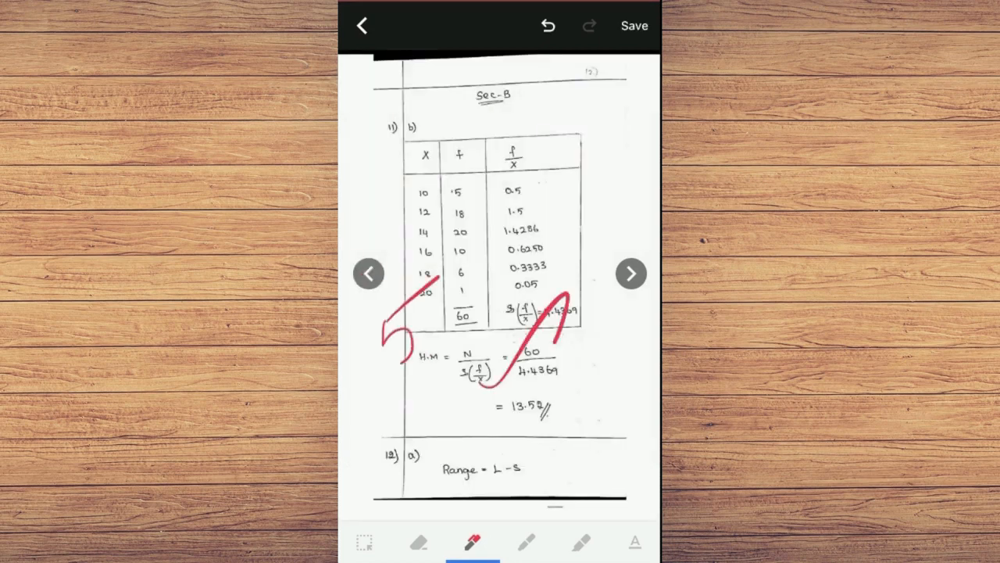
Page through Sections B and C adding red ticks and 5s, then save the marked copy.
click(631, 272)
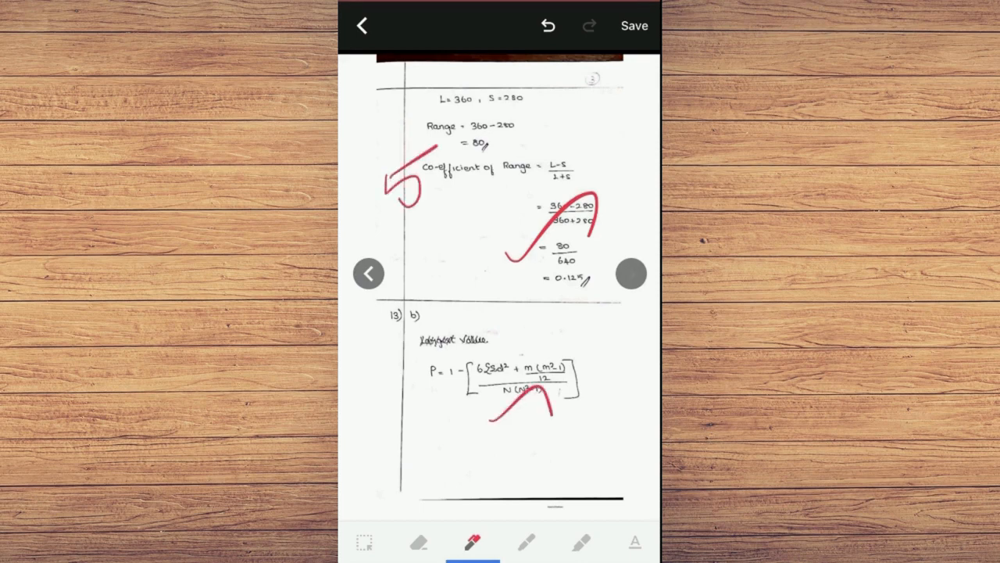
click(632, 272)
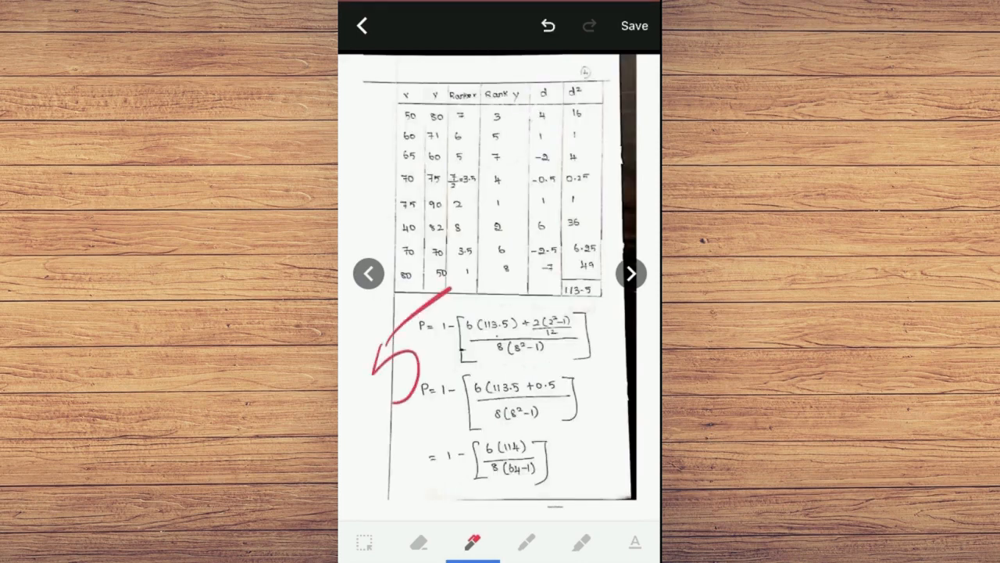
click(631, 272)
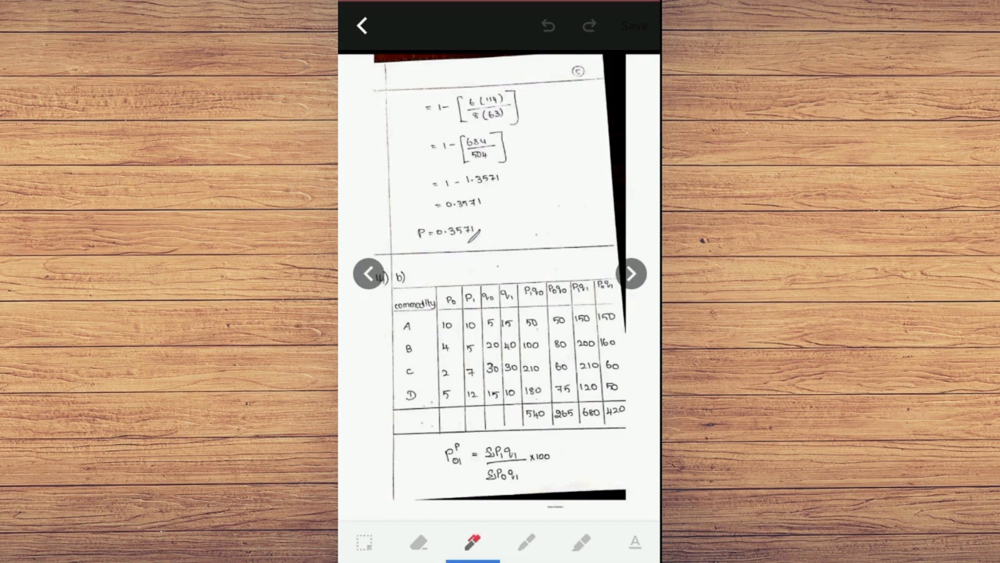
drag(469, 211, 562, 180)
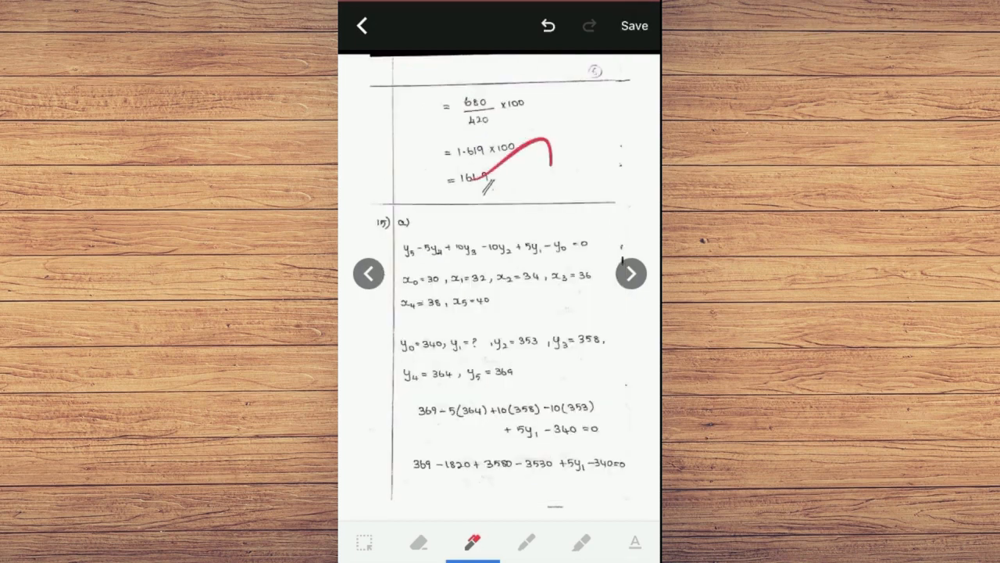
click(632, 272)
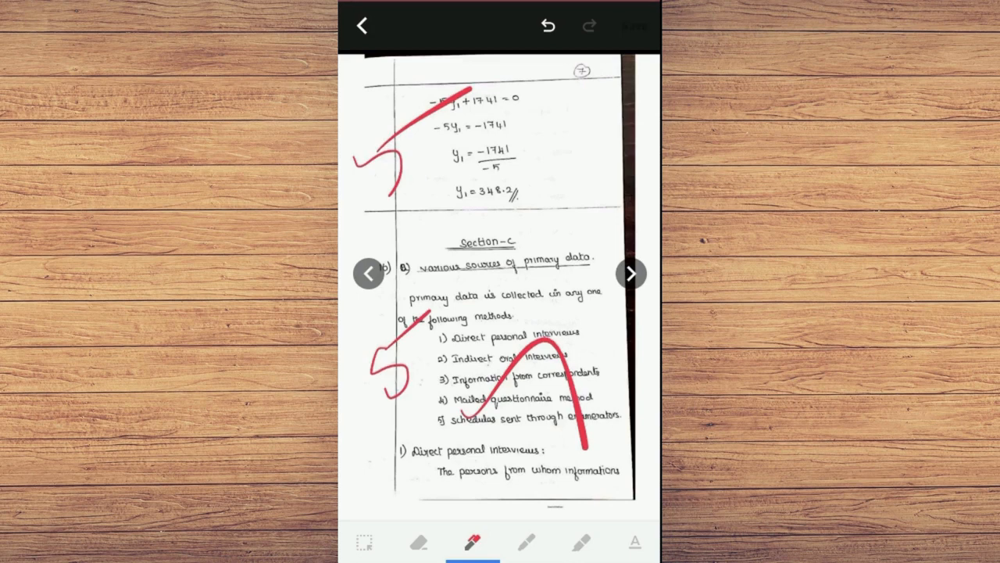
click(635, 25)
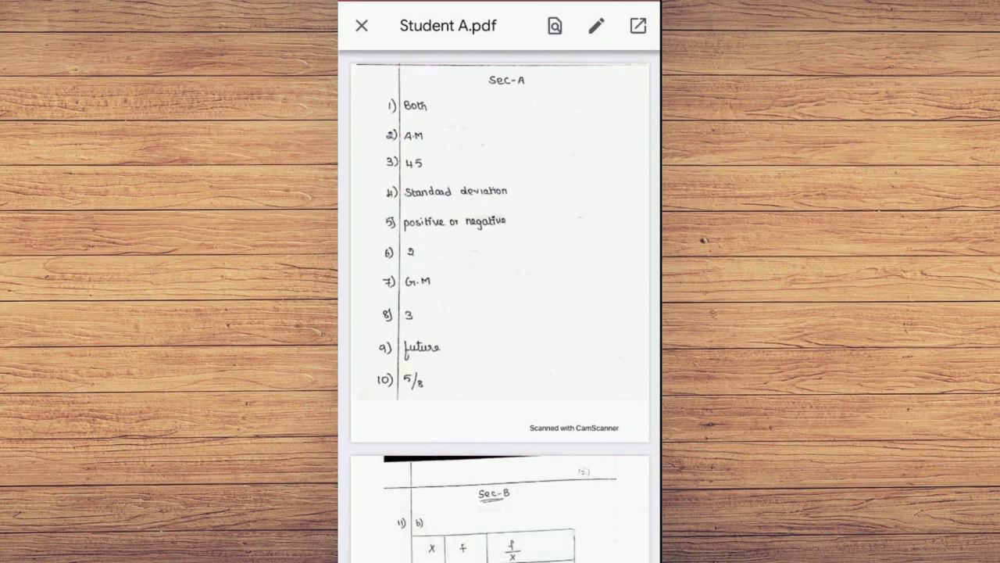
Close the PDF viewer, leaving Edited - Student A.pdf attached beside the original.
click(362, 25)
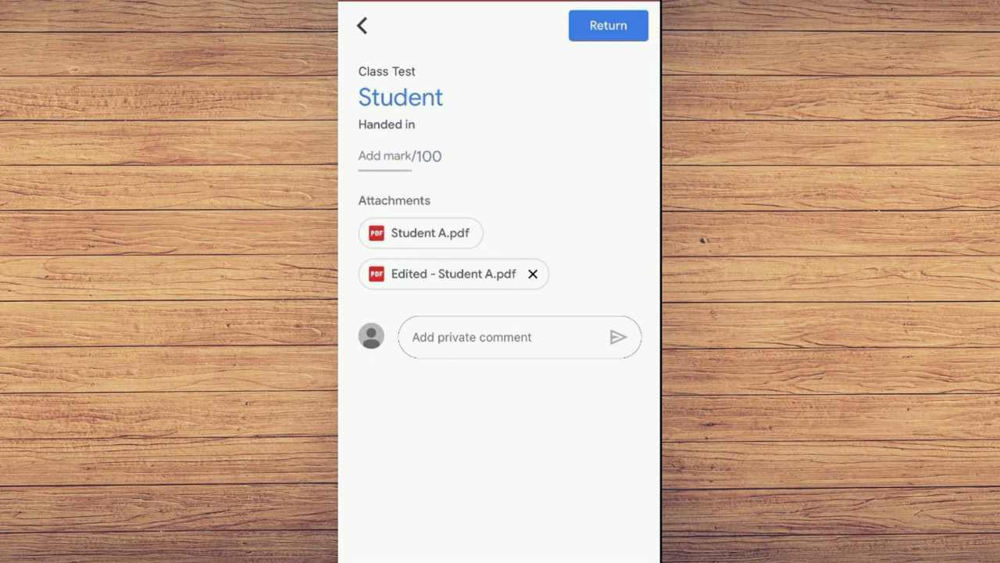
click(446, 273)
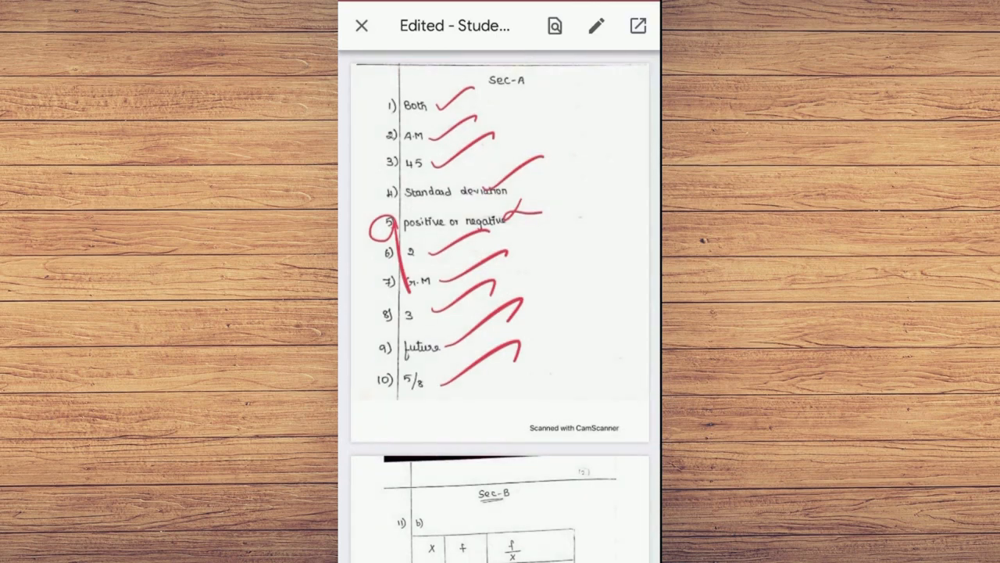
scroll(down, 3)
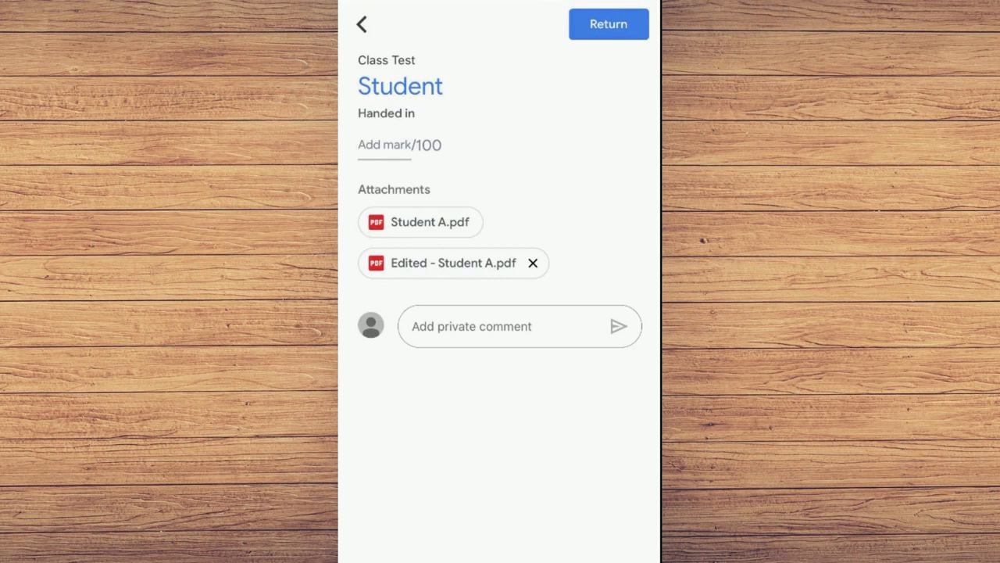
Post the private comment 'Good', enter a mark of 95/100 and start returning the work.
text(Goo)
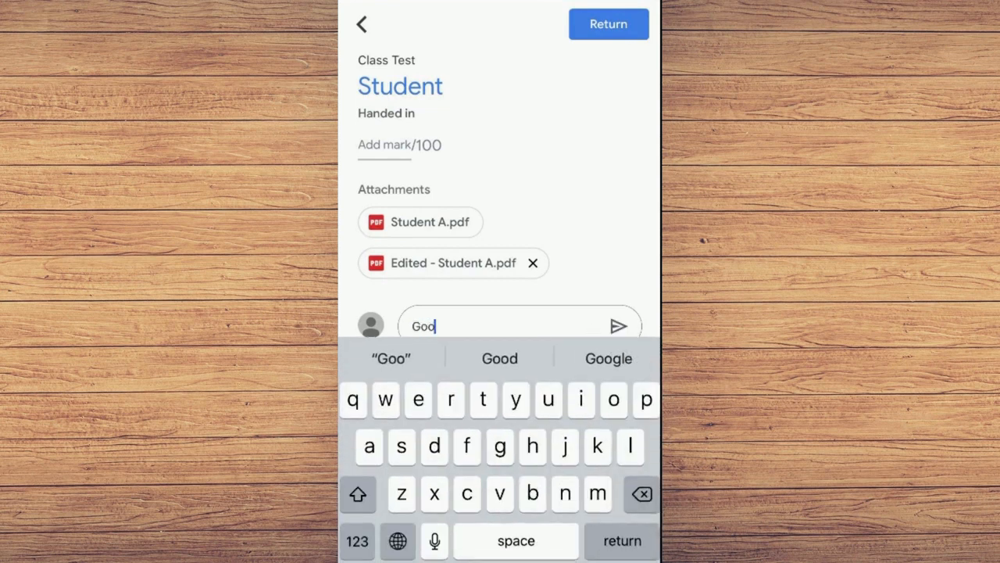
click(619, 325)
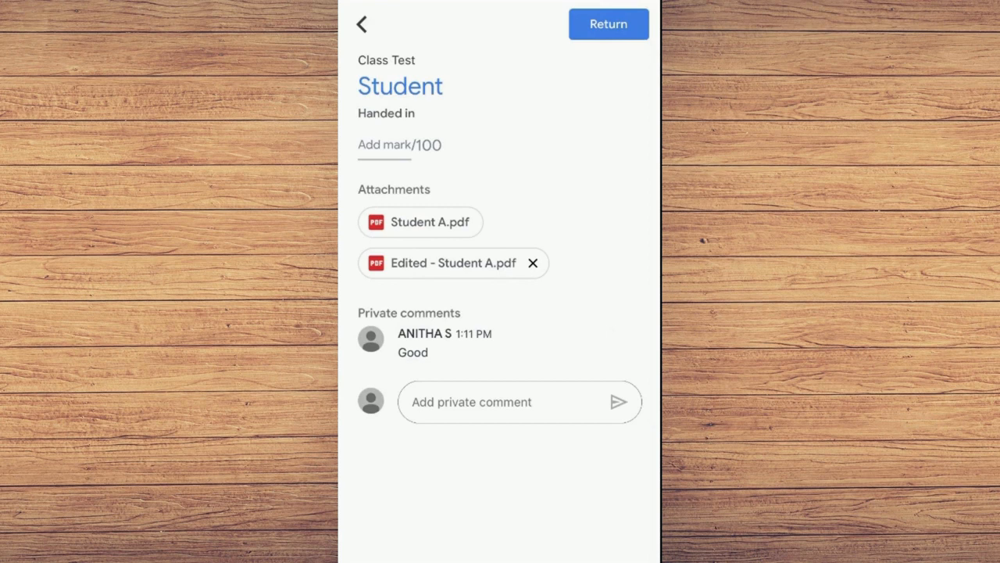
click(385, 146)
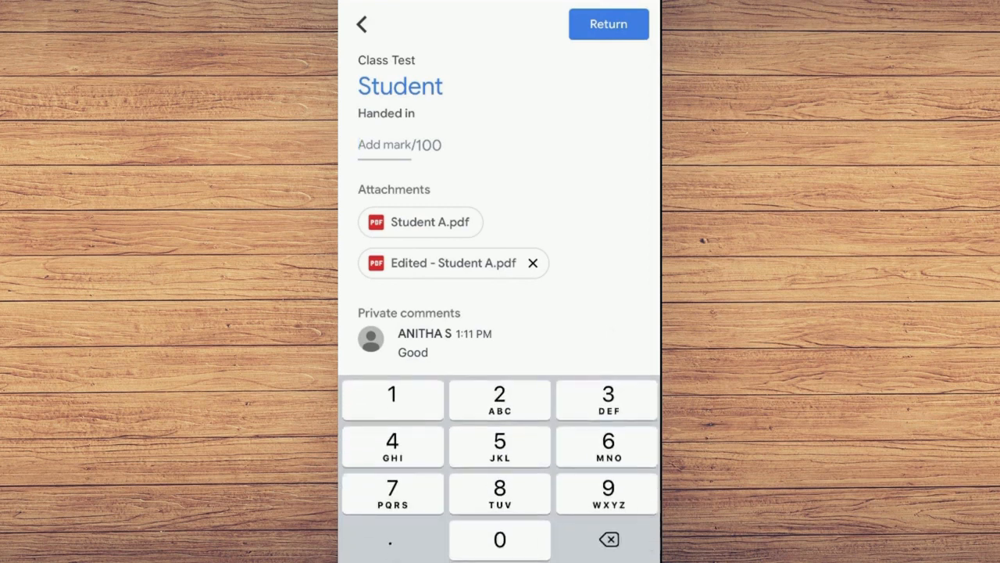
text(95)
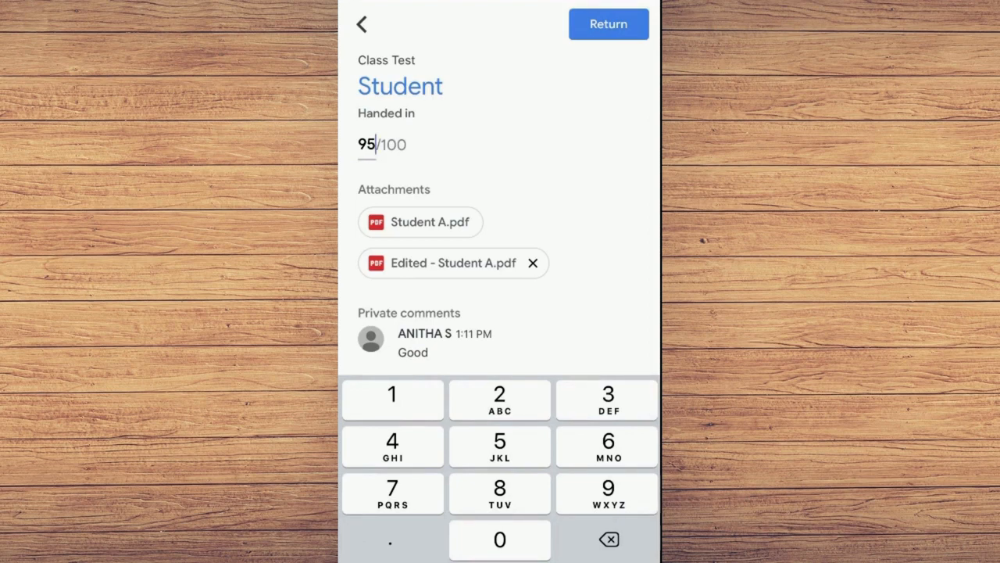
click(609, 23)
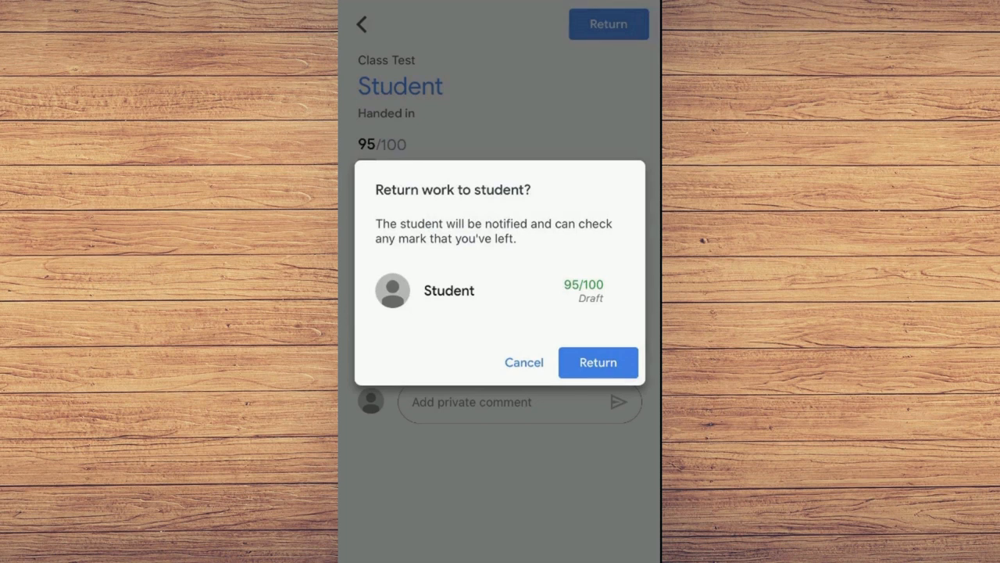
Confirm returning the Class Test so the student shows Marked at 95/100.
click(597, 362)
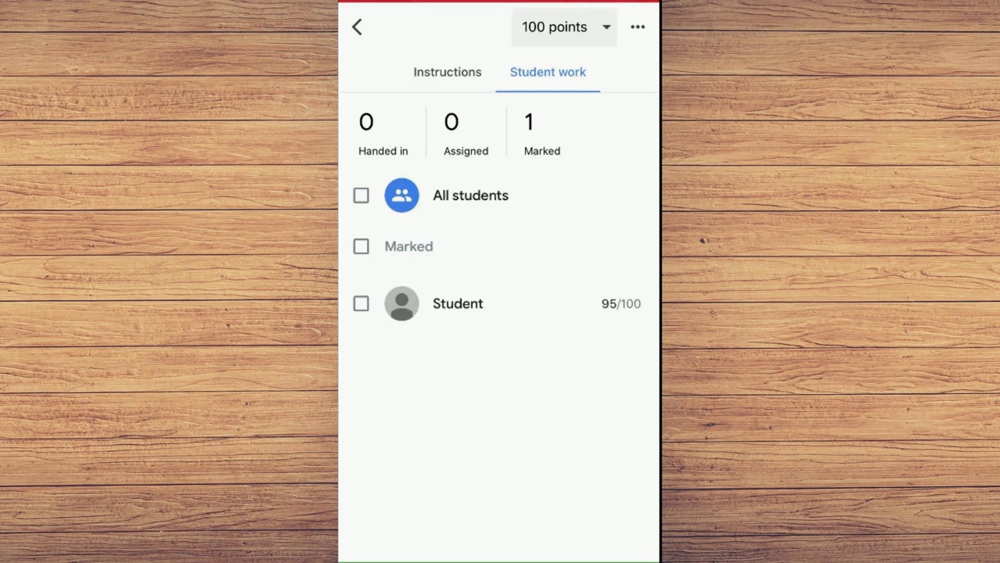
click(458, 303)
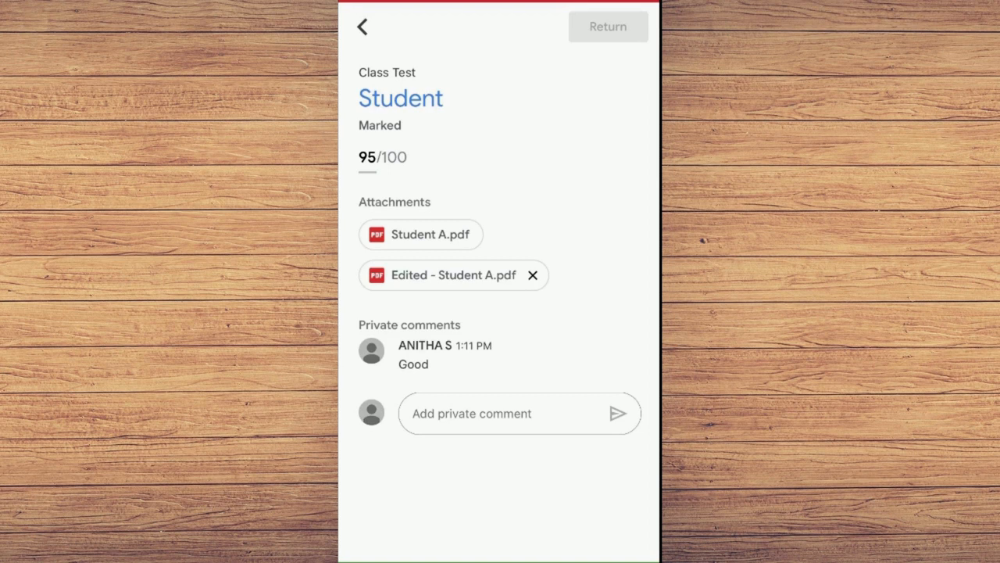
Navigate back from the marked submission to the Mathematics Classwork page.
click(438, 275)
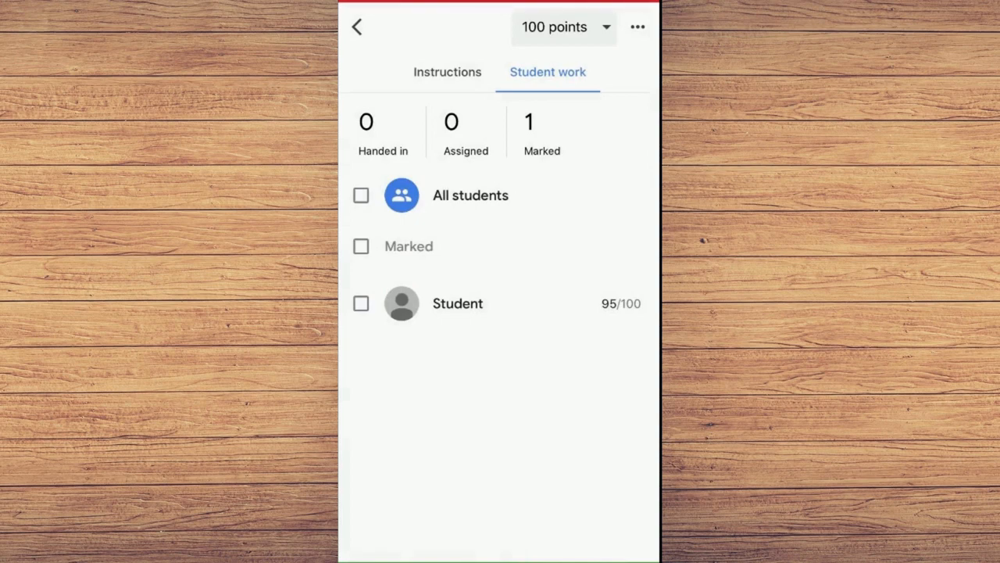
click(356, 28)
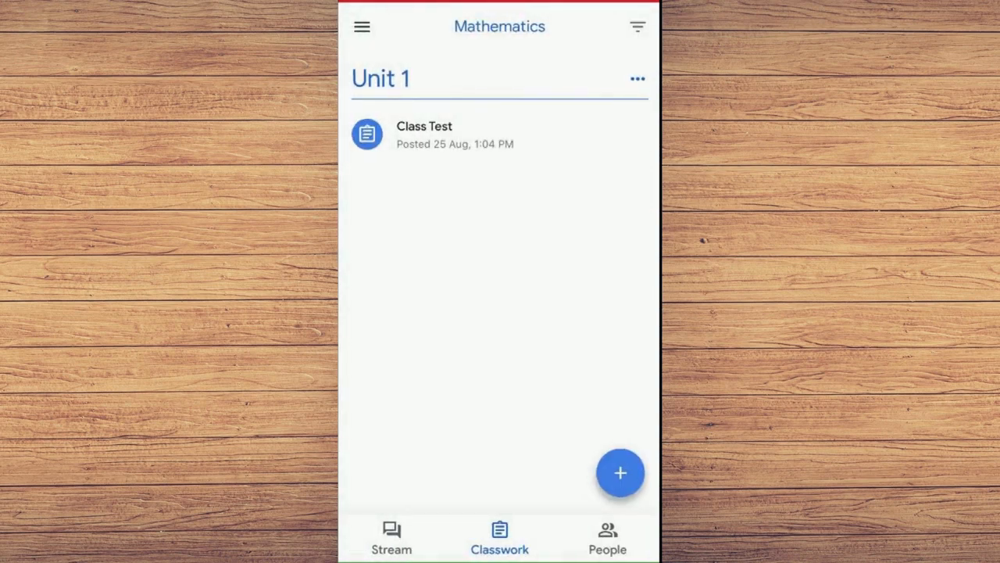
Browse Drive's Classroom folders to Mathematics > Class Test and view Edited - Student A.pdf.
click(366, 25)
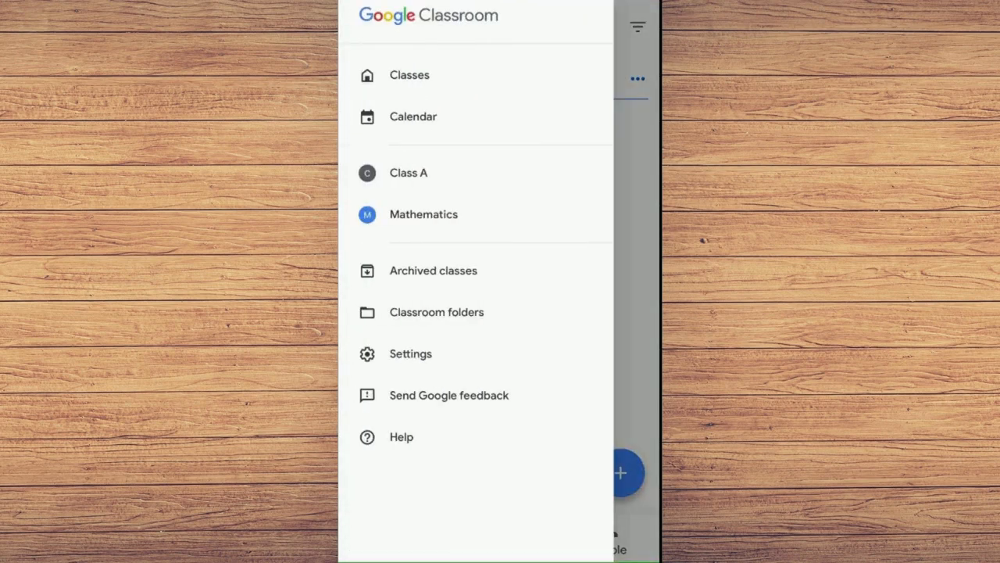
click(436, 313)
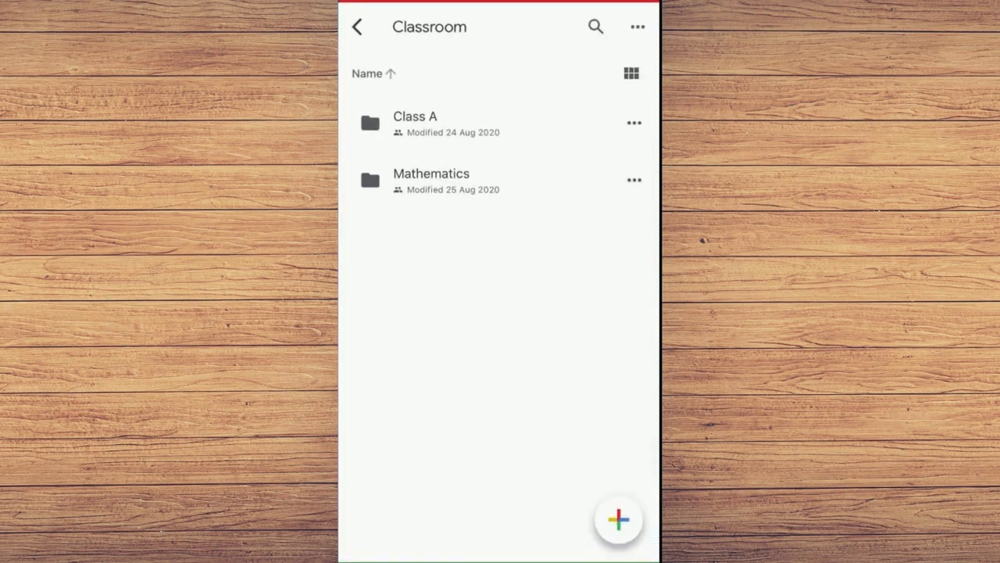
click(432, 180)
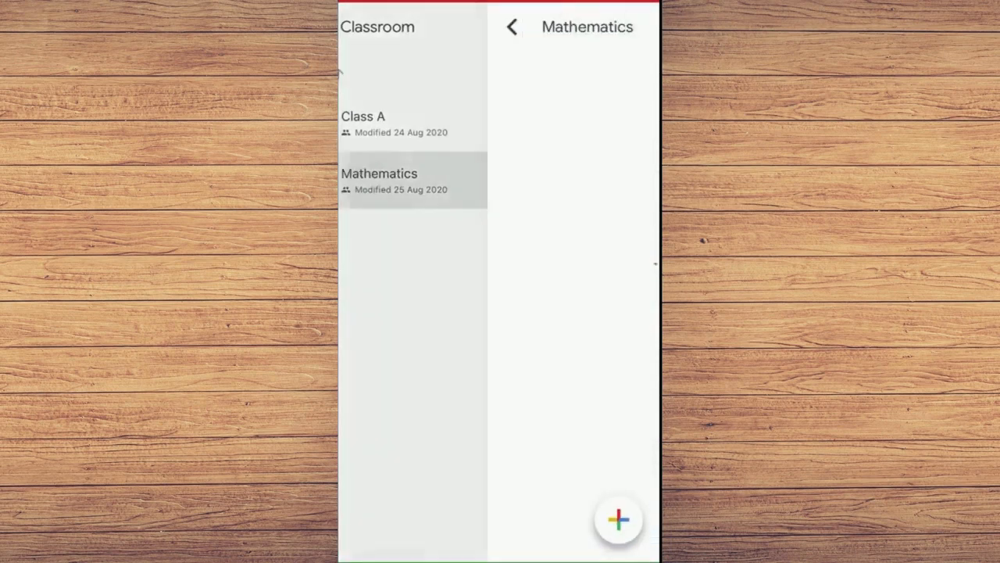
click(378, 173)
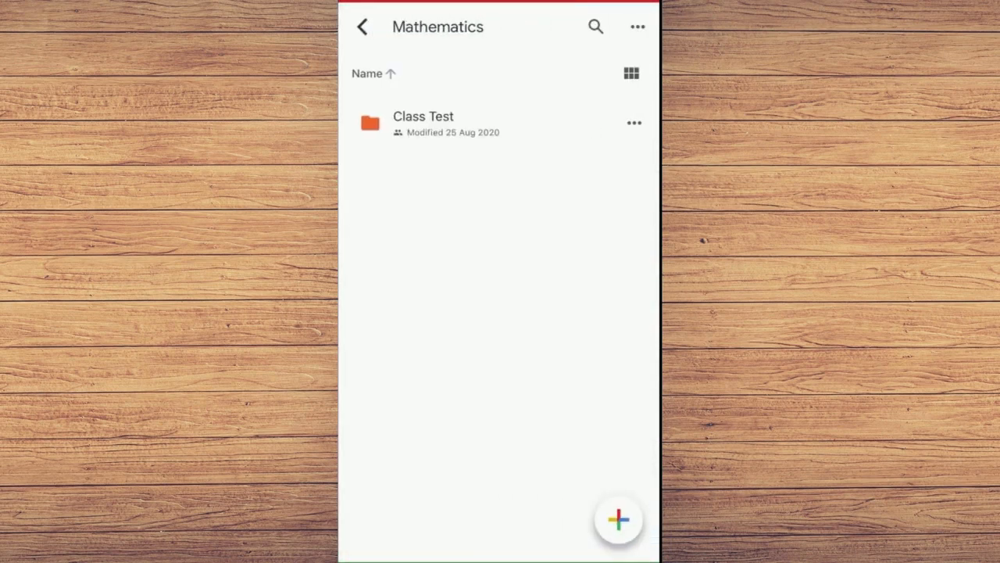
click(422, 122)
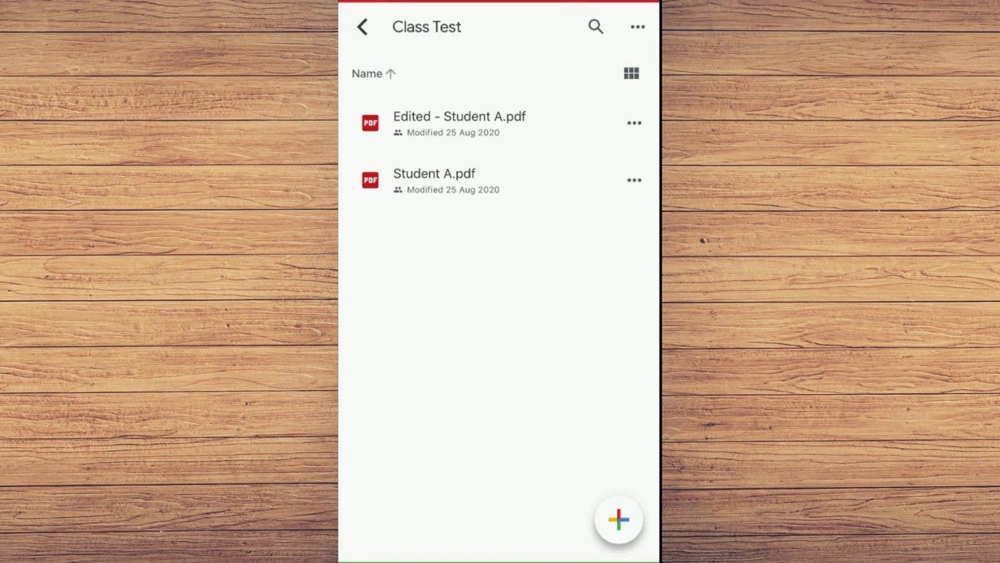
click(460, 115)
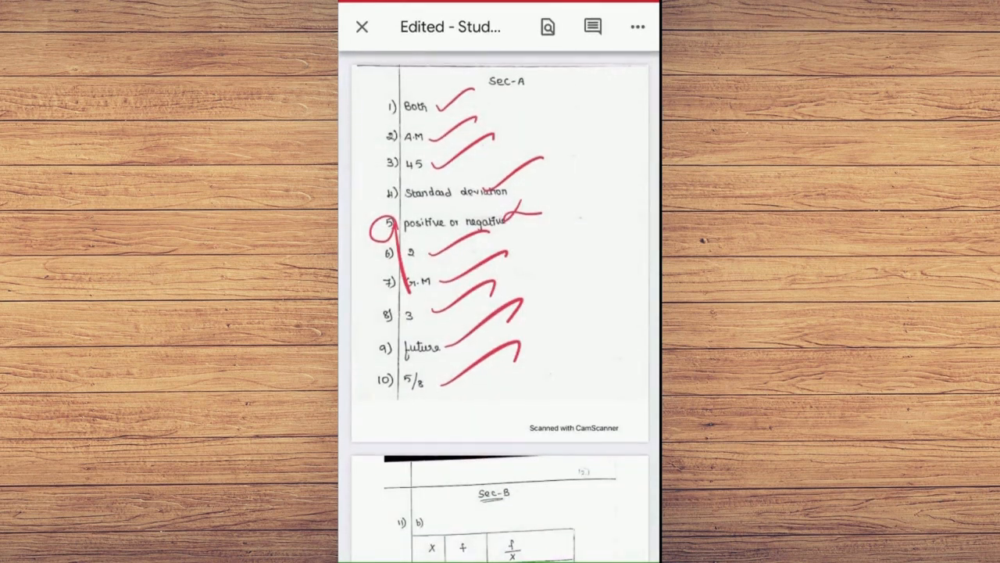